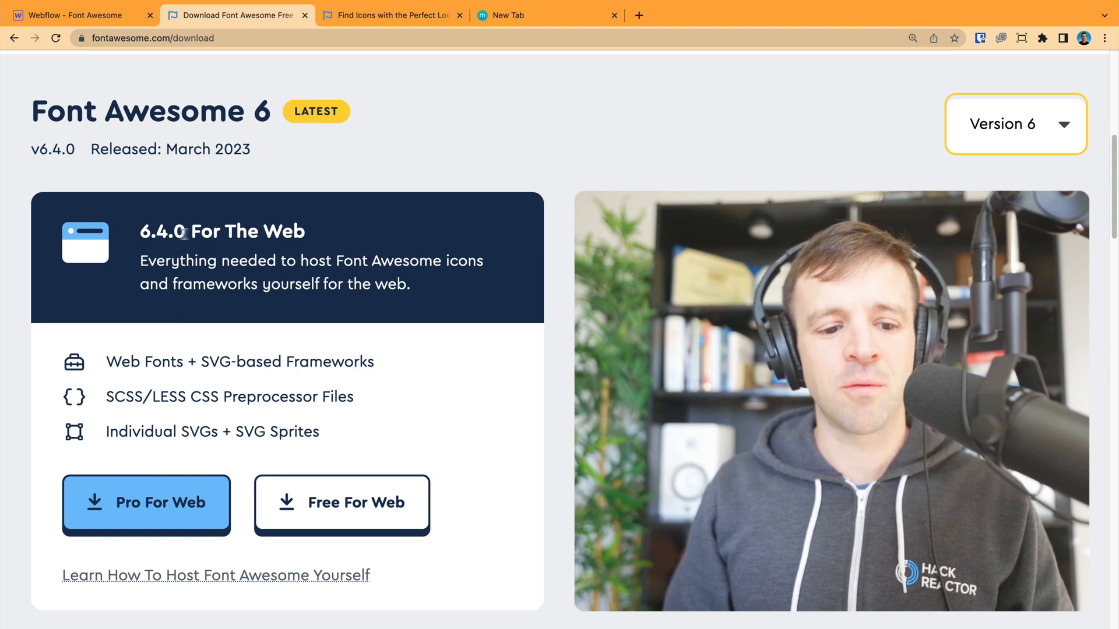
mouse_move(313, 238)
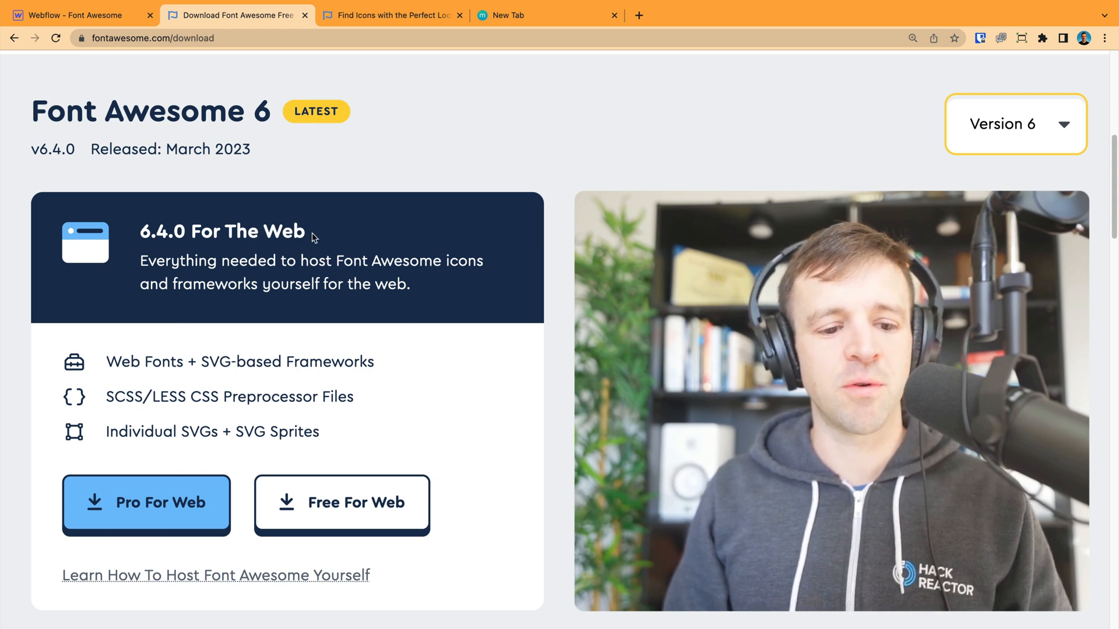
mouse_move(342, 505)
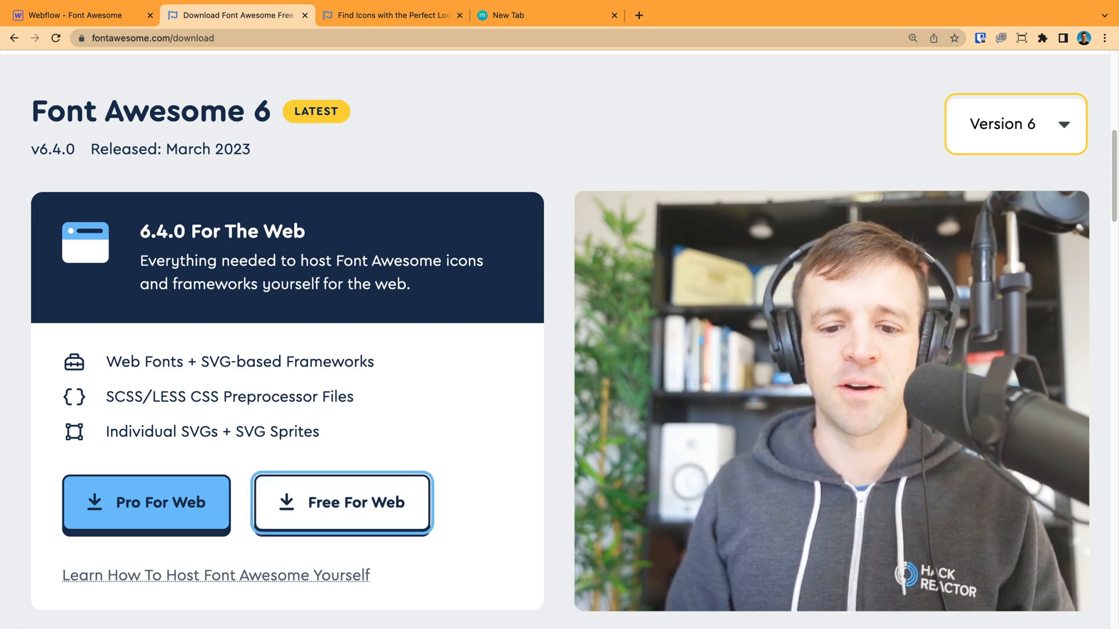
Download the free Font Awesome 6.4.0 web package from the download page.
left_click(81, 16)
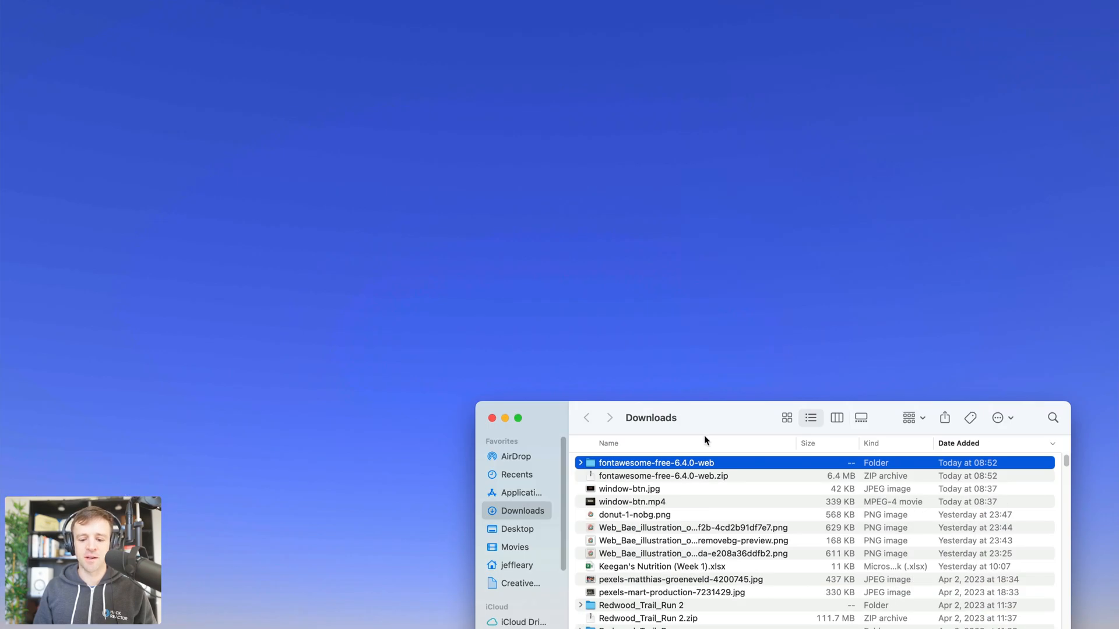
Navigate into the fontawesome-free-6.4.0-web package's webfonts folder.
double_click(654, 462)
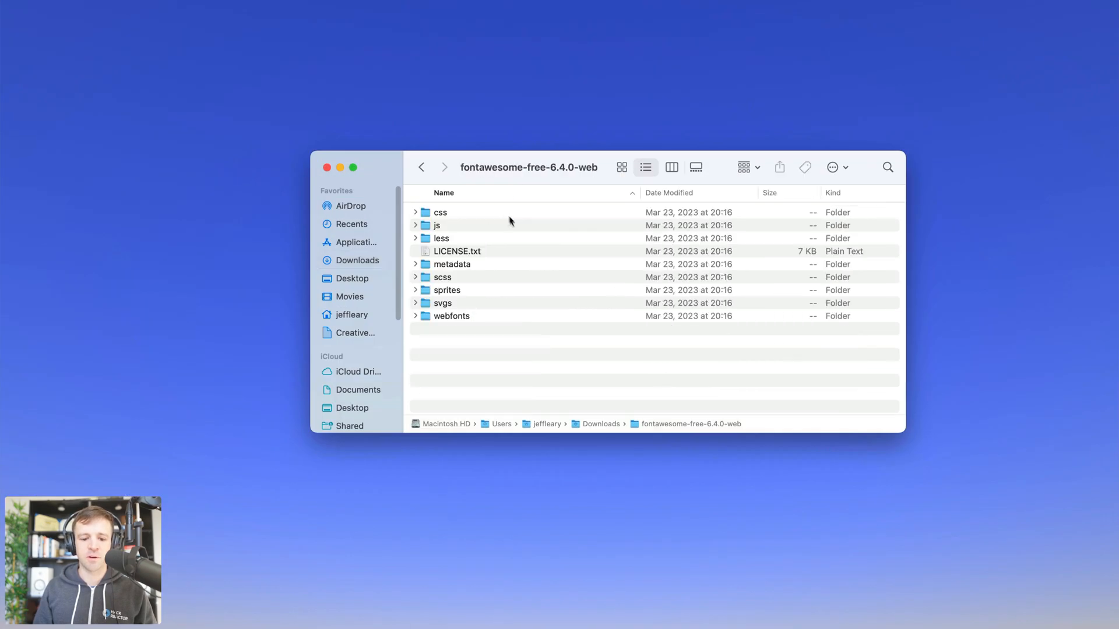
mouse_move(460, 288)
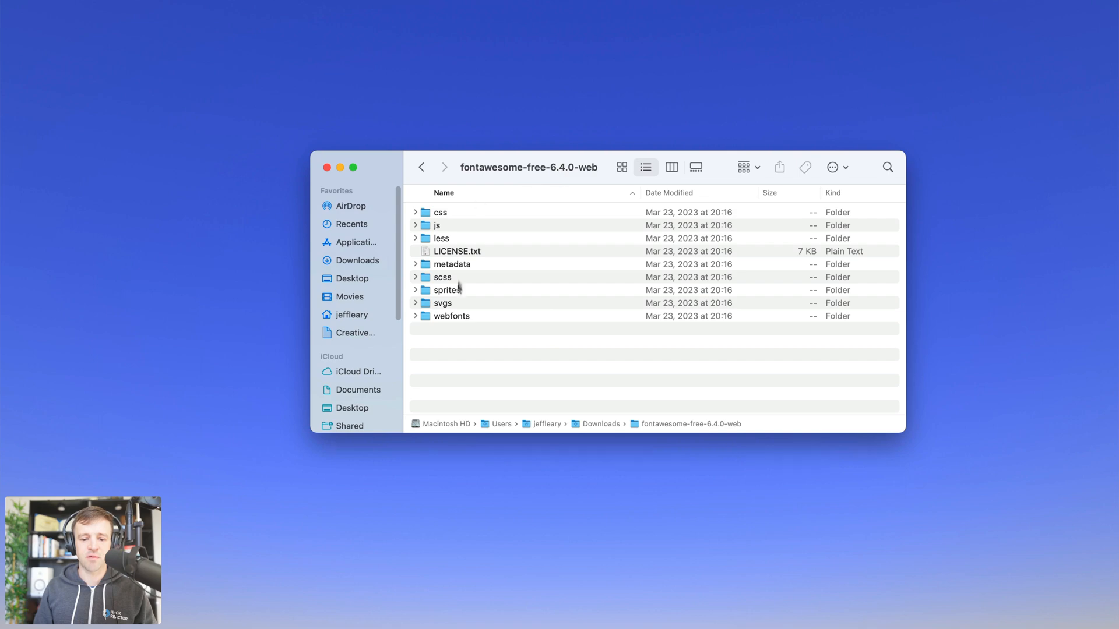
double_click(450, 316)
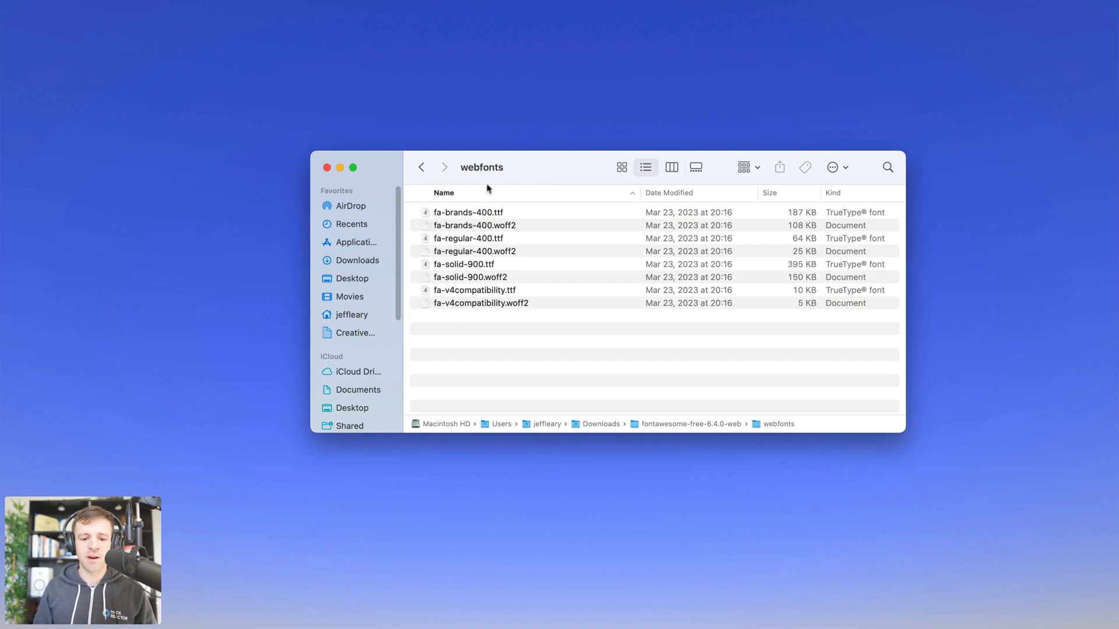
Select the fa-solid-900.woff2 and fa-brands-400.woff2 font files together.
left_click(468, 212)
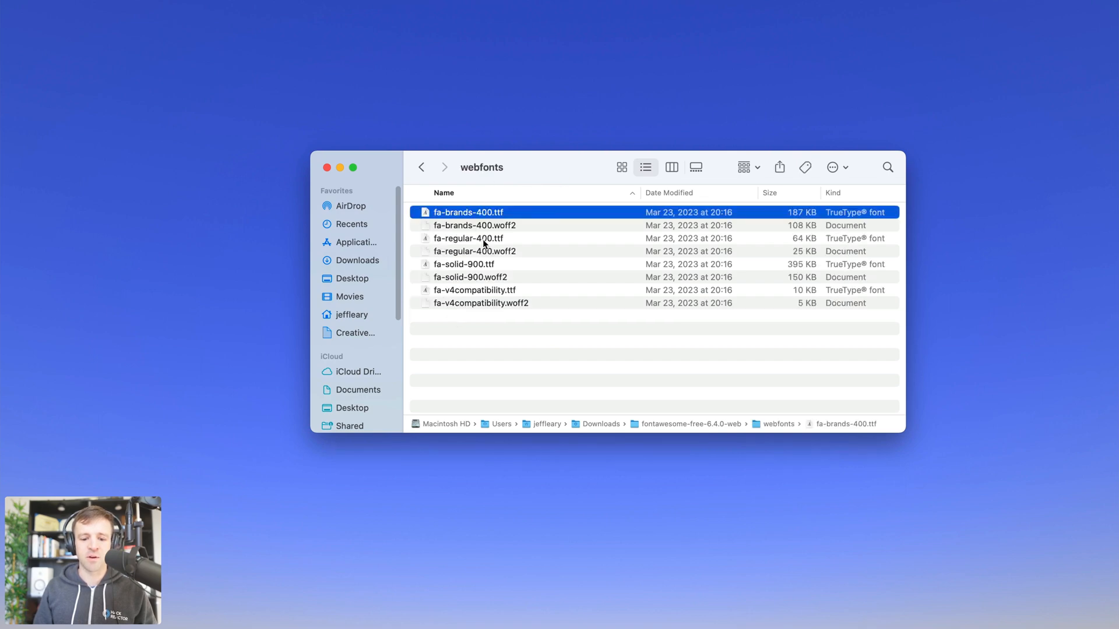
left_click(474, 252)
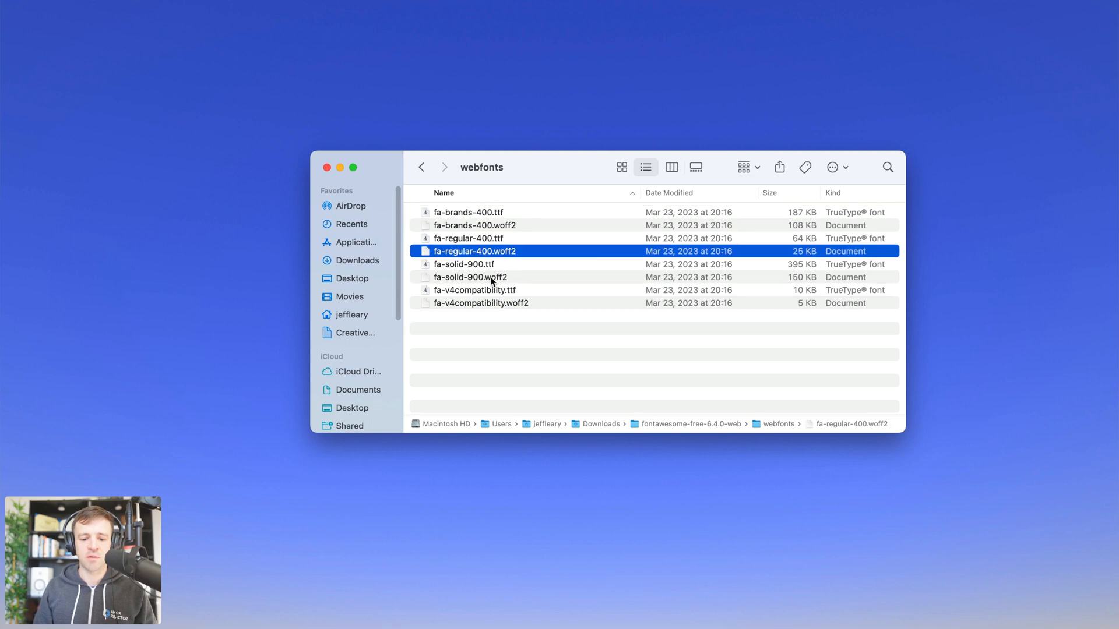
left_click(471, 278)
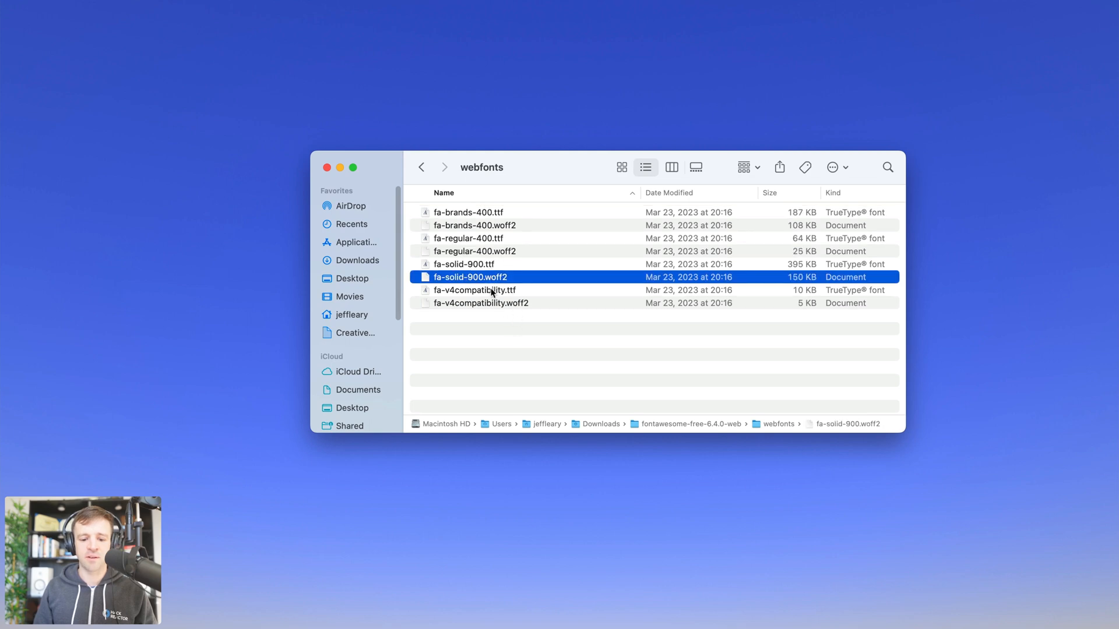
mouse_move(470, 231)
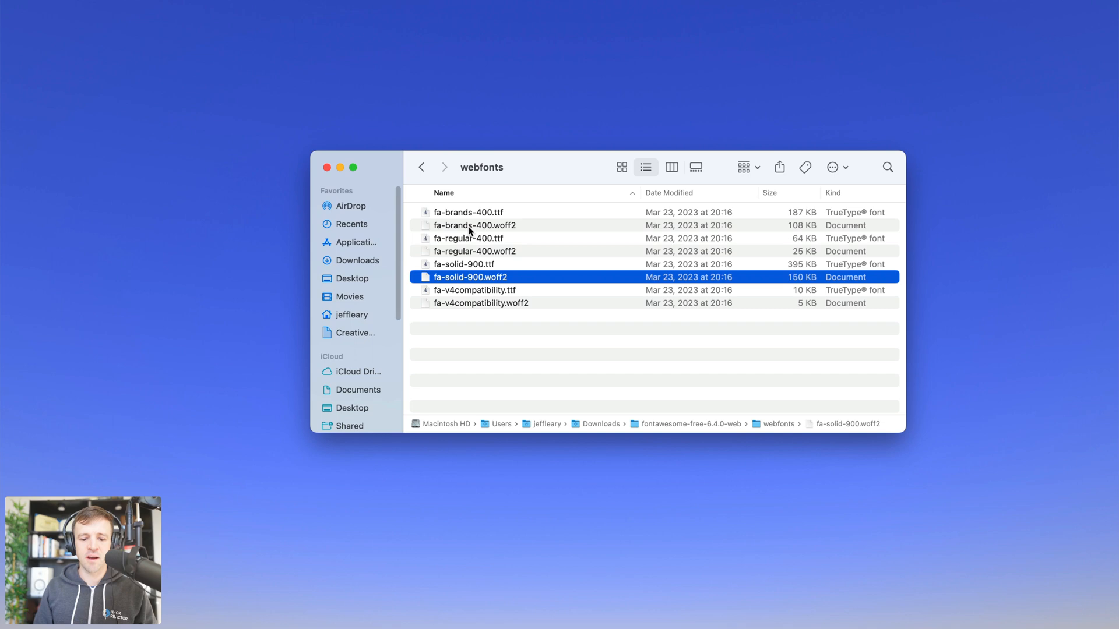
left_click(475, 225)
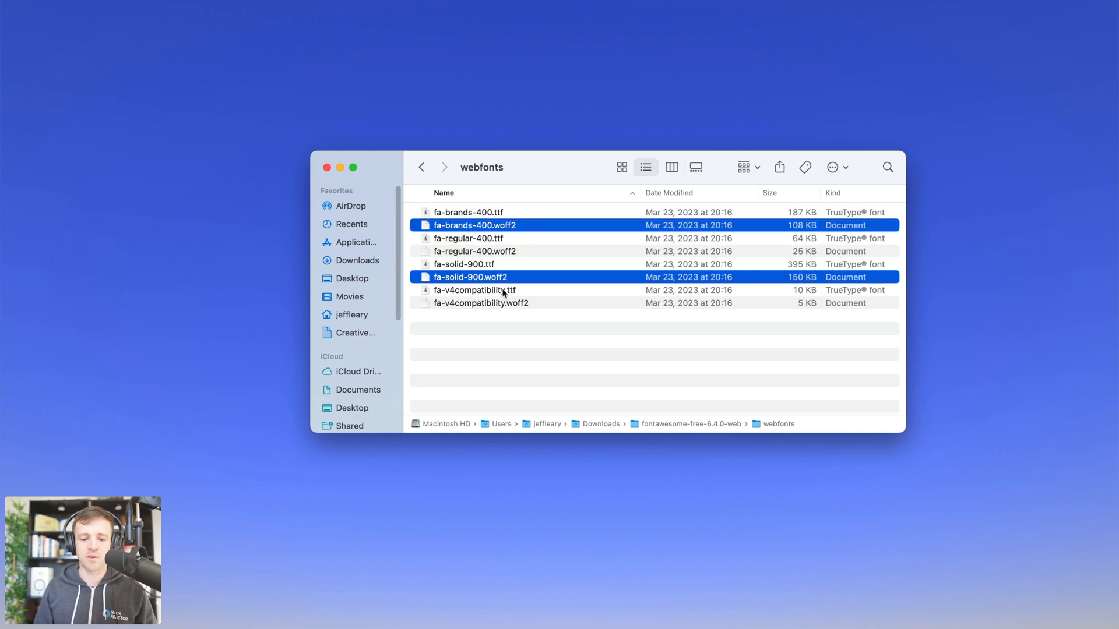
mouse_move(517, 582)
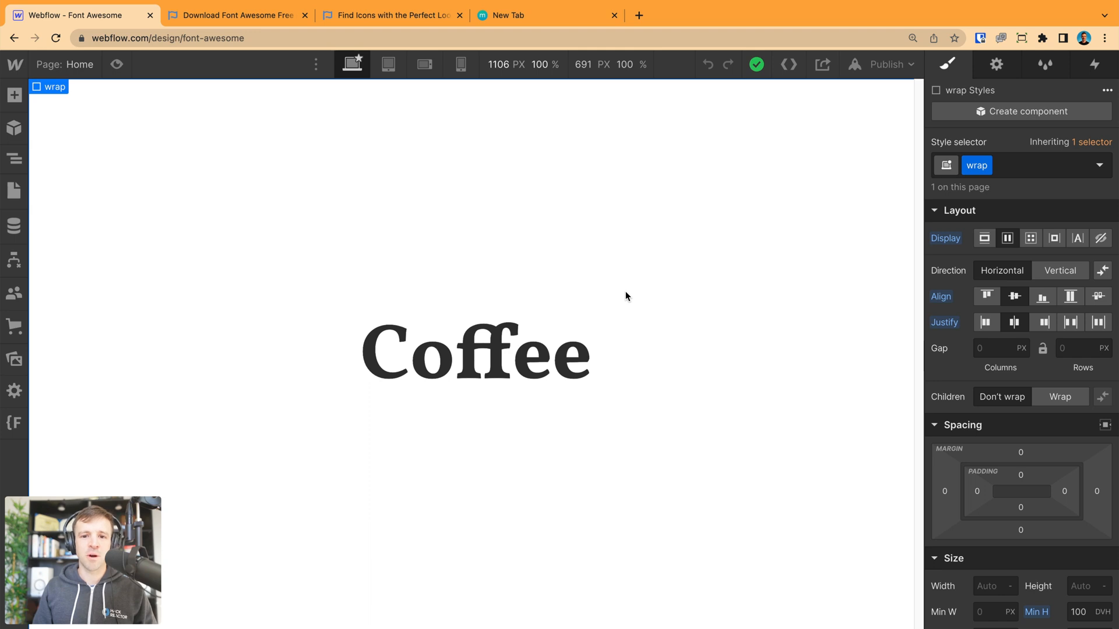
Go to Project Settings, Fonts page, and scroll to the Custom Fonts upload section.
left_click(14, 64)
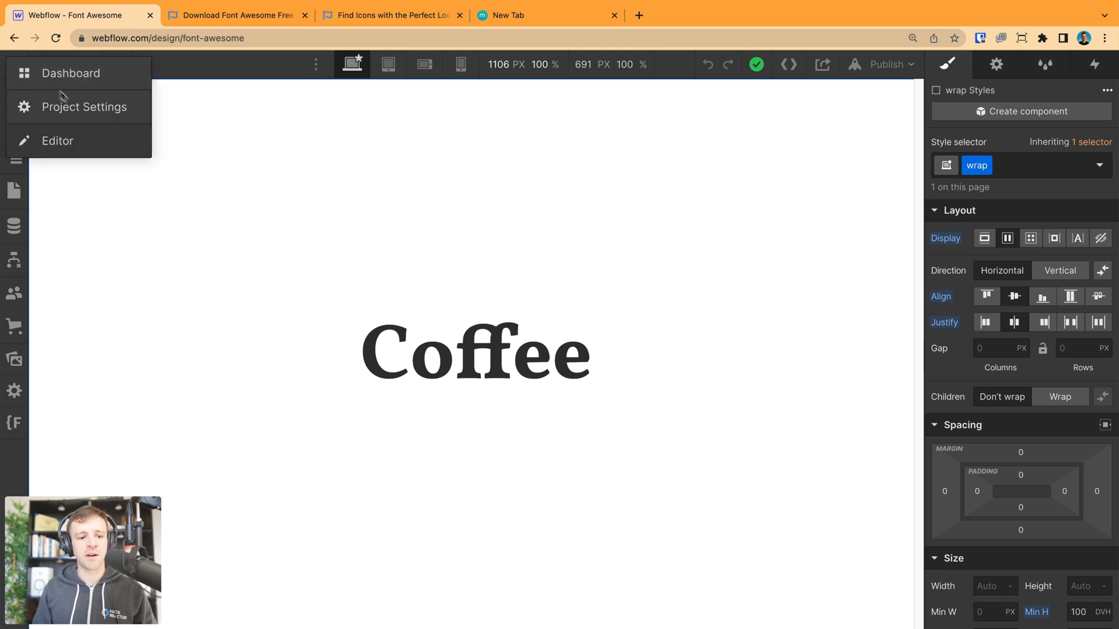
left_click(83, 106)
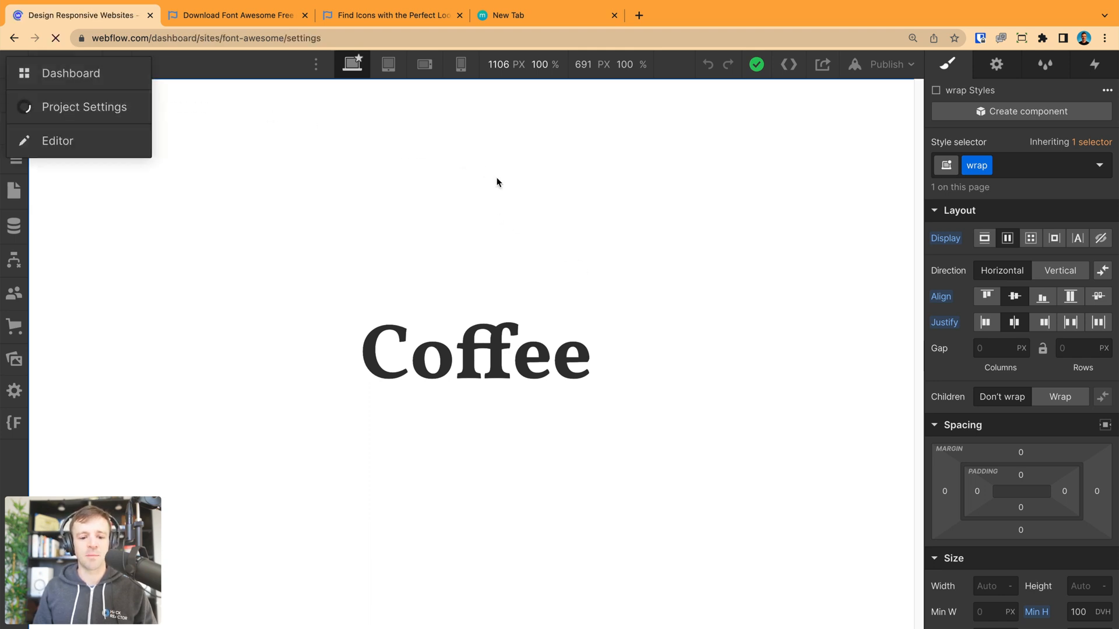
left_click(82, 107)
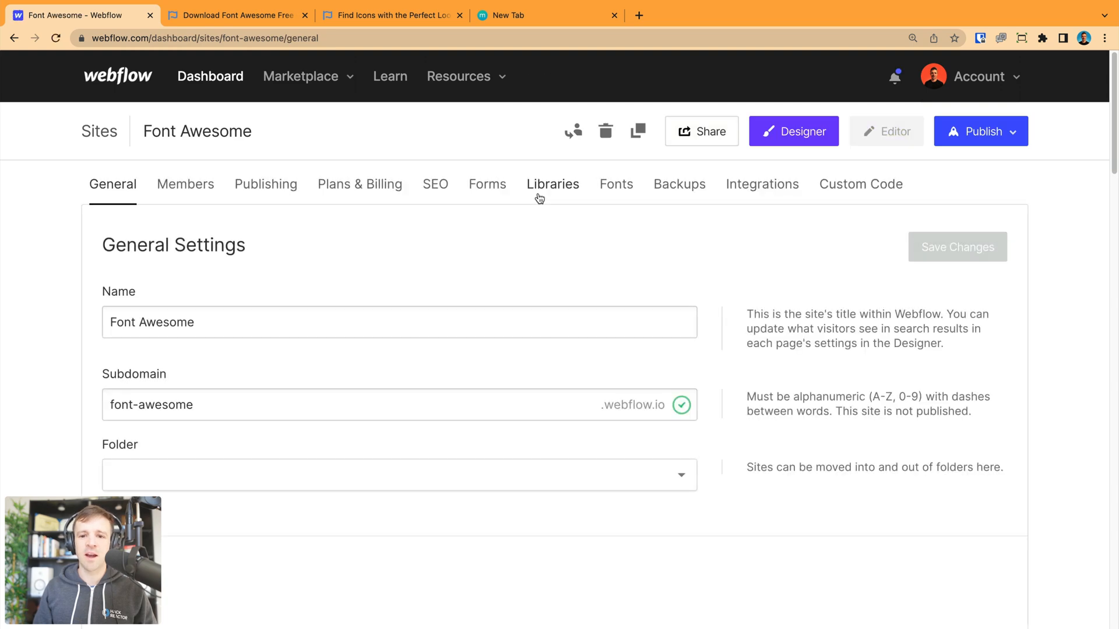
left_click(616, 184)
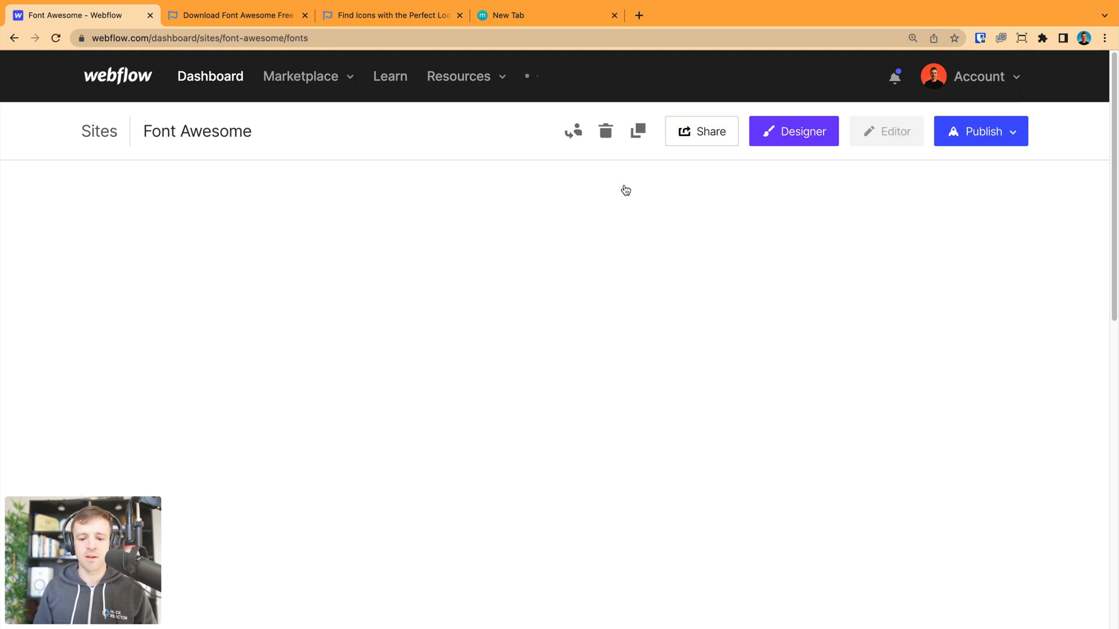
scroll("down", 3)
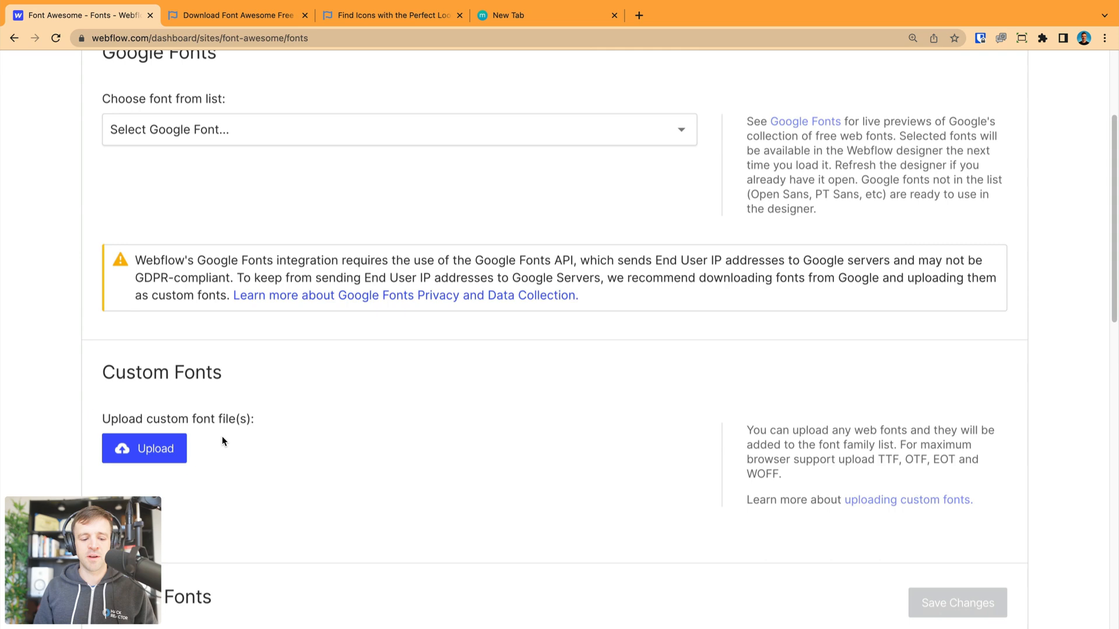
Upload fa-brands-400.woff2 and fa-solid-900.woff2 as custom fonts.
left_click(144, 448)
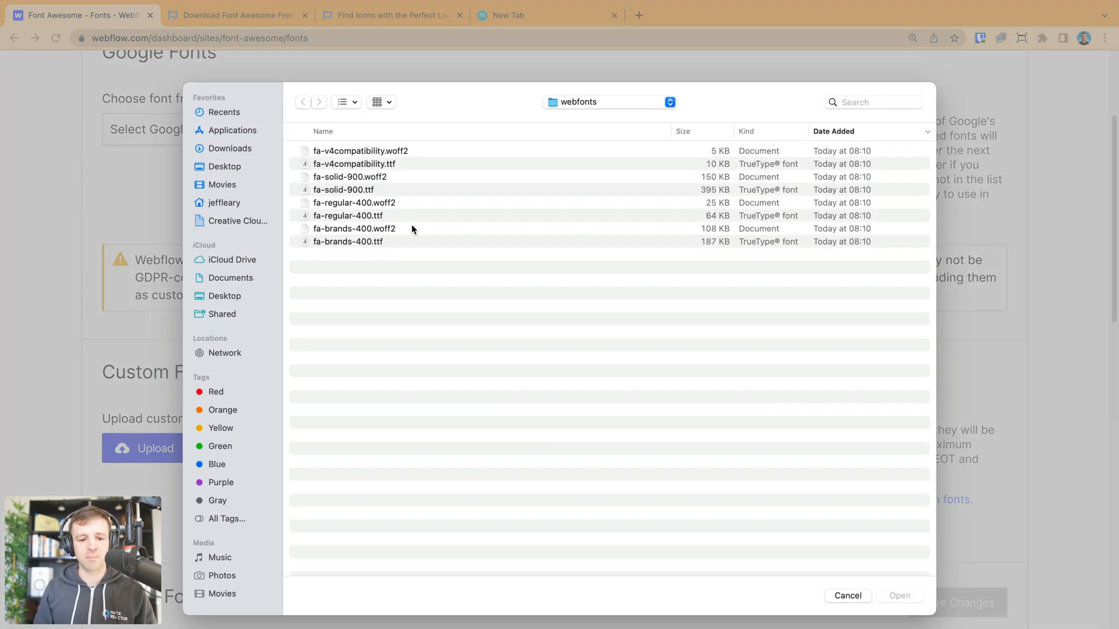
mouse_move(359, 247)
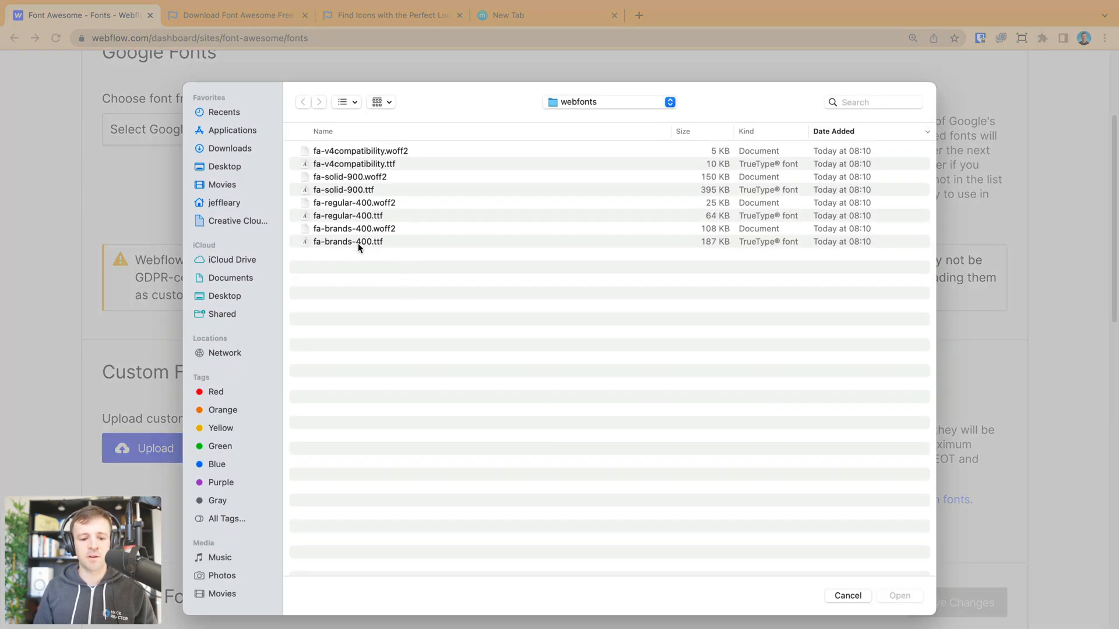
left_click(354, 228)
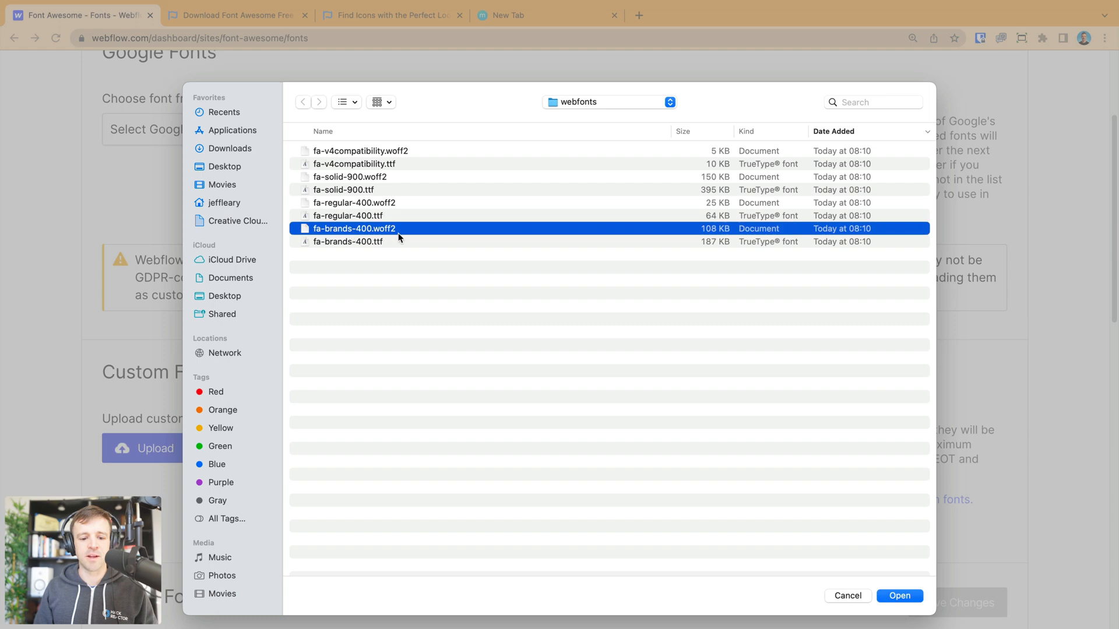
left_click(351, 176)
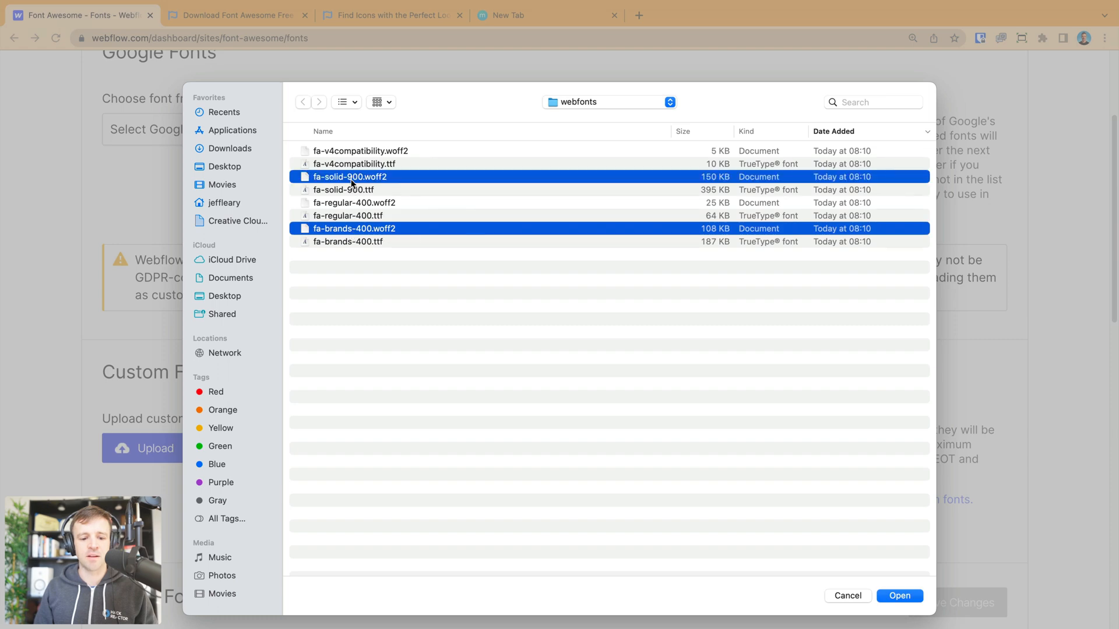
left_click(899, 596)
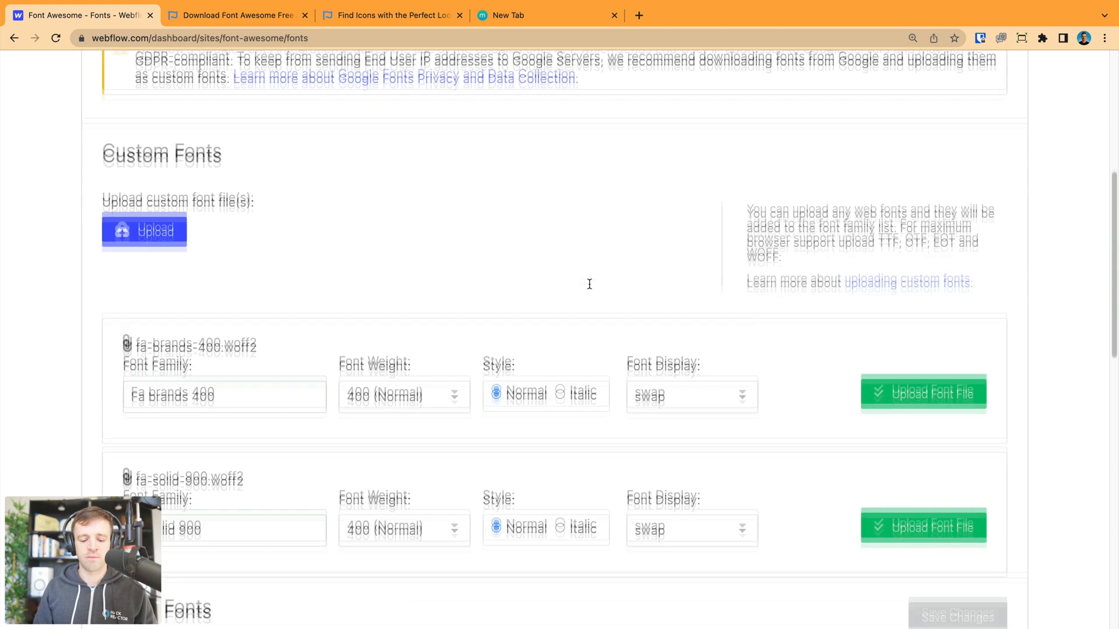
Review the installed Fa solid 900 font's details and close the edit form.
scroll("up", 3)
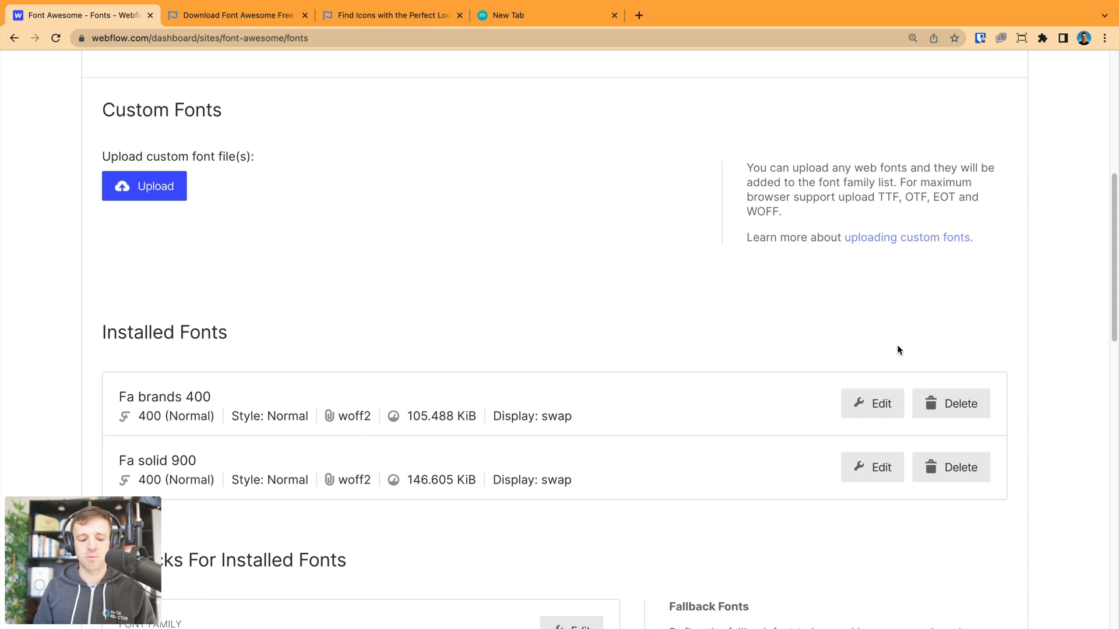
double_click(164, 397)
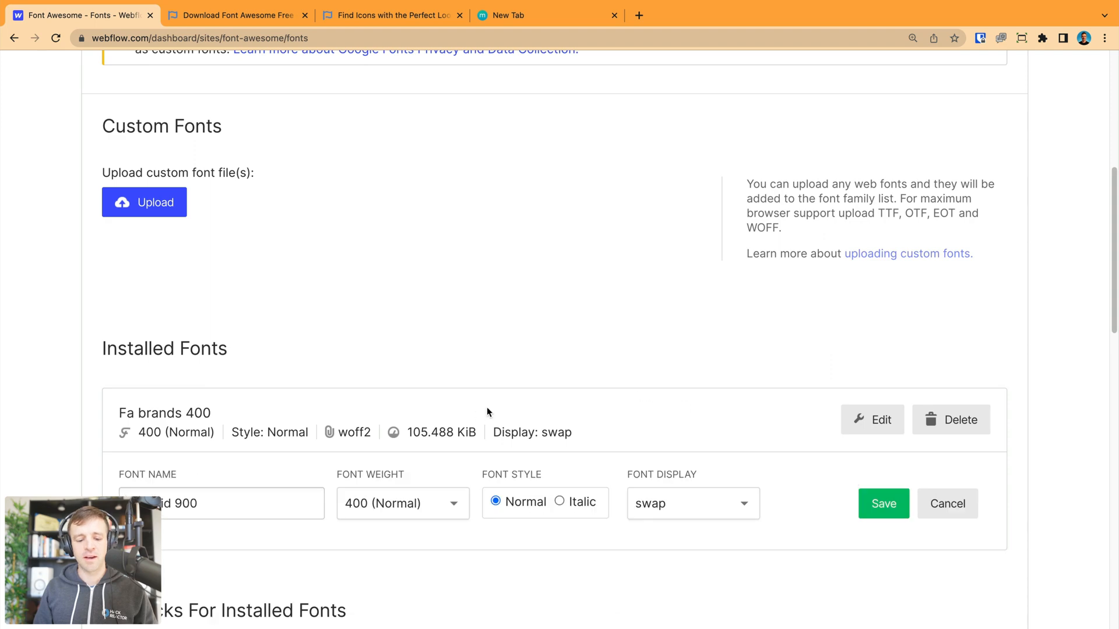
left_click(402, 503)
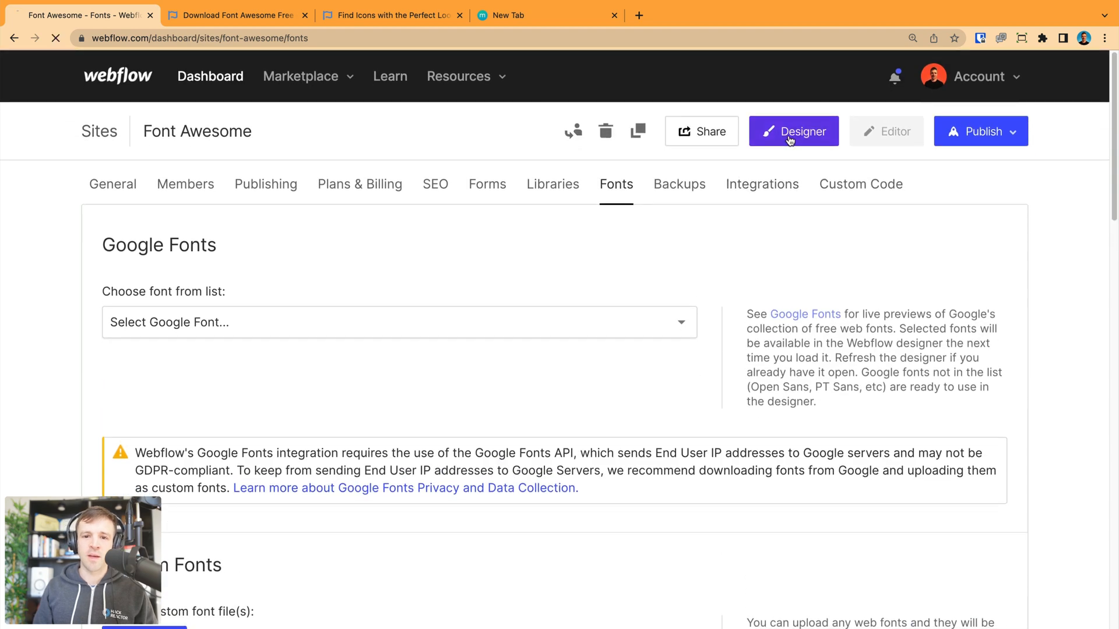
Return to the Designer, then switch to the Font Awesome icon search page.
left_click(792, 131)
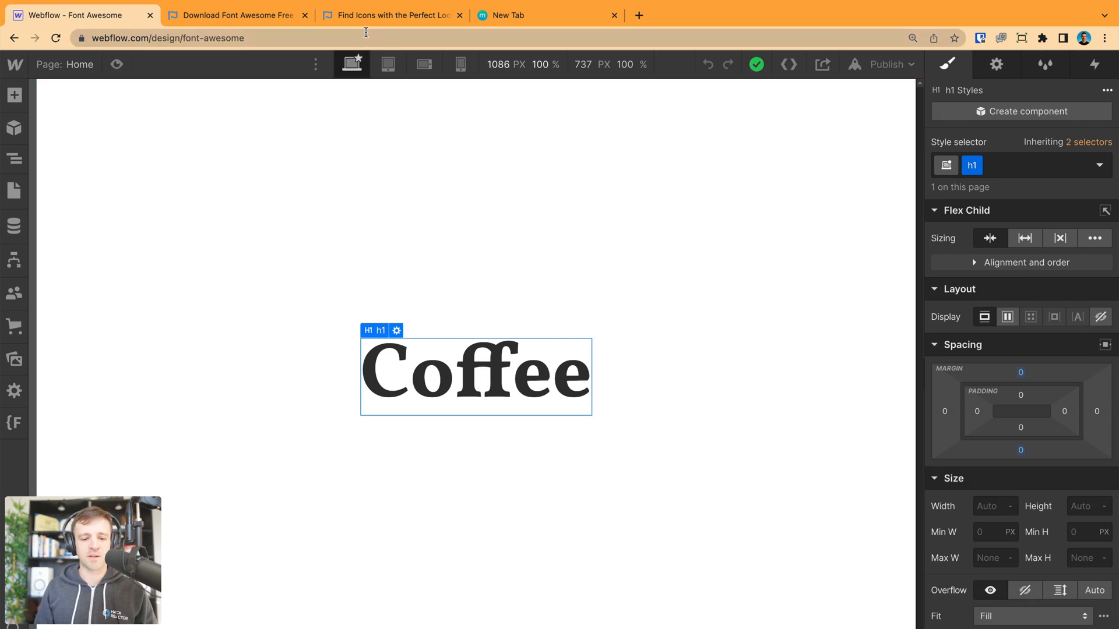
left_click(391, 15)
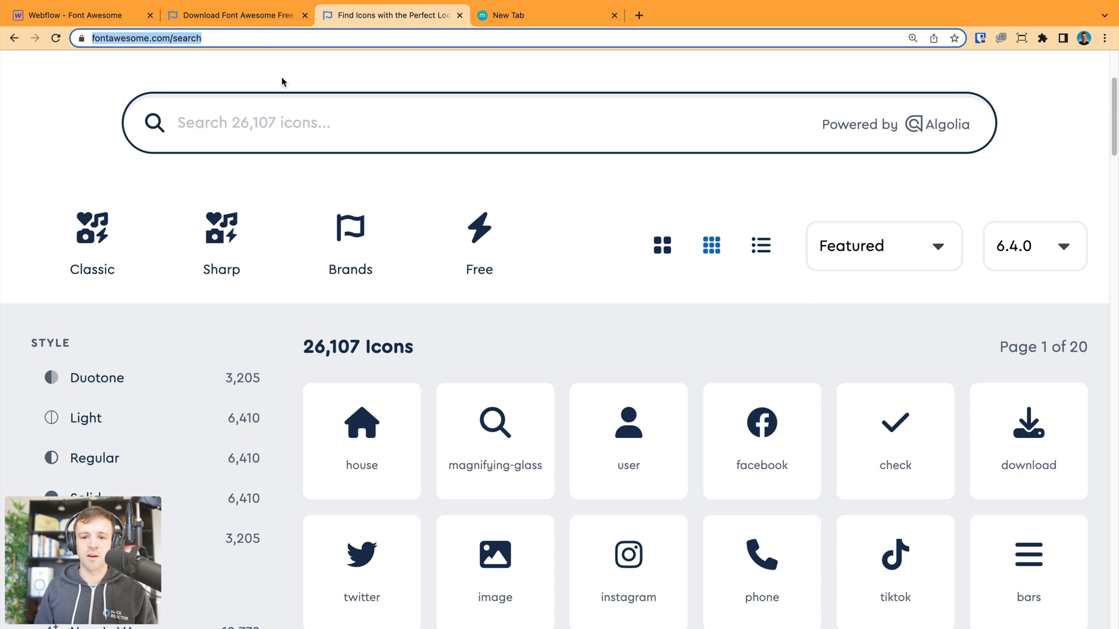
Search free icons for 'coffee', open mug-saucer and copy its f0f4 glyph.
left_click(479, 242)
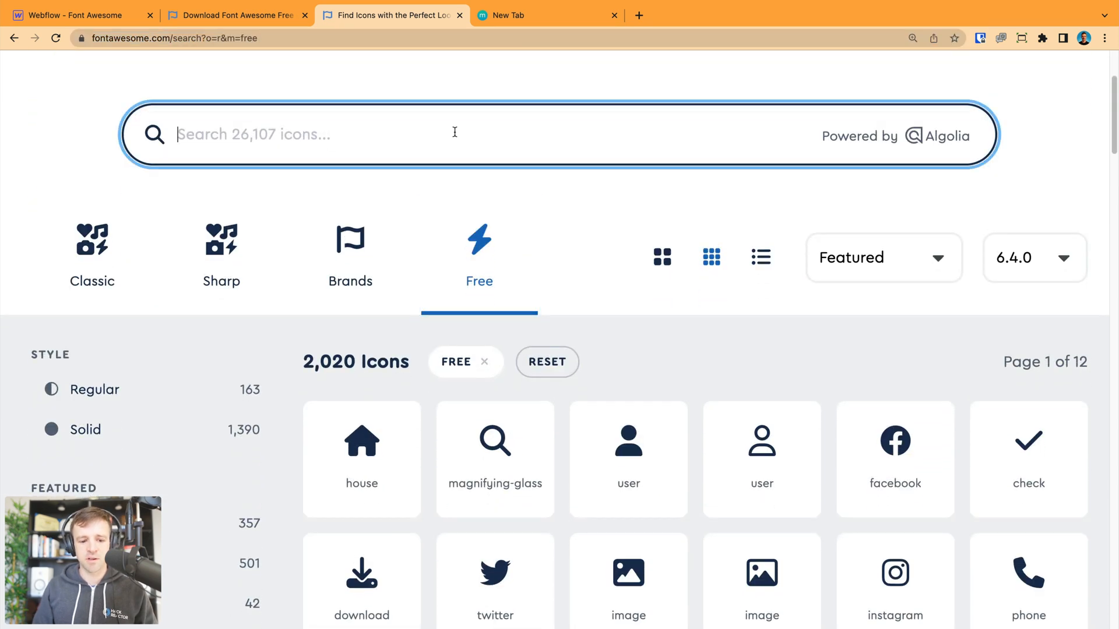
type("coffee")
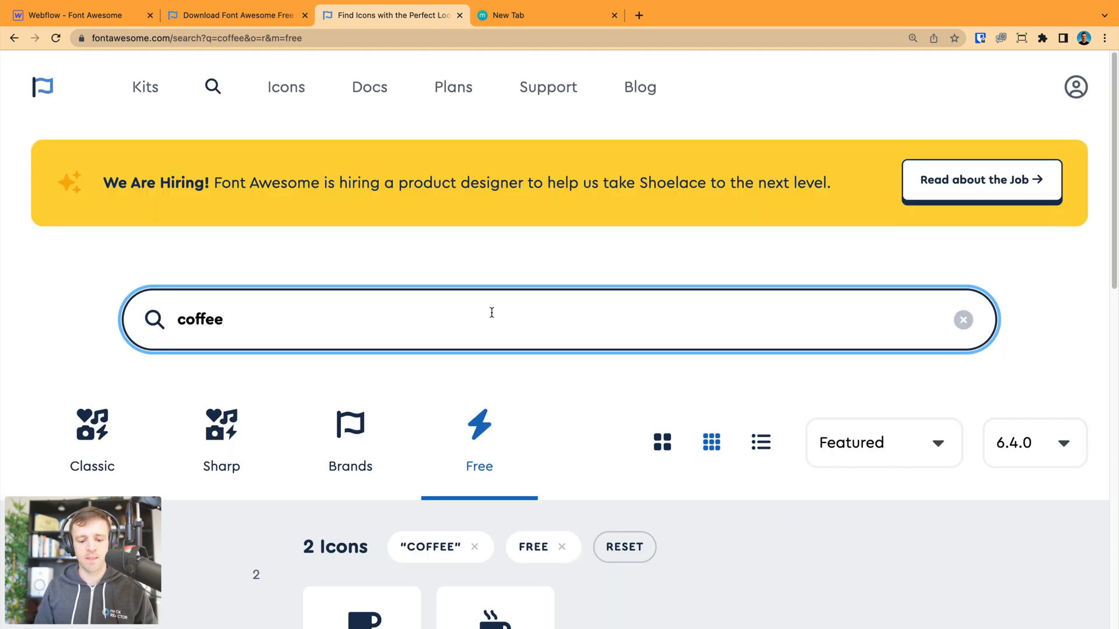
scroll("down", 3)
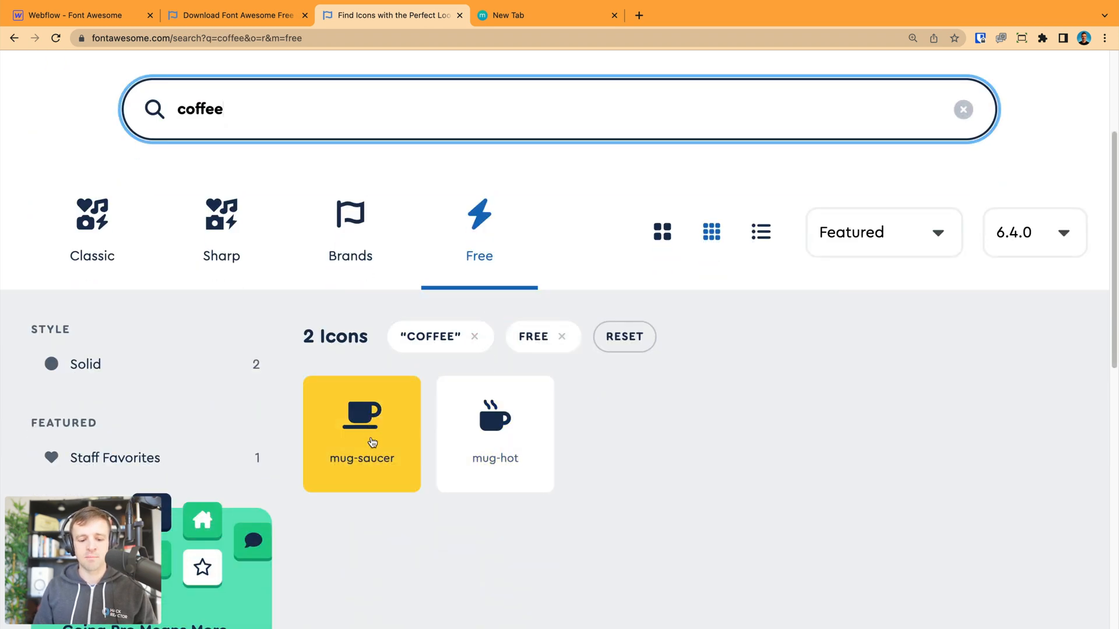
left_click(362, 434)
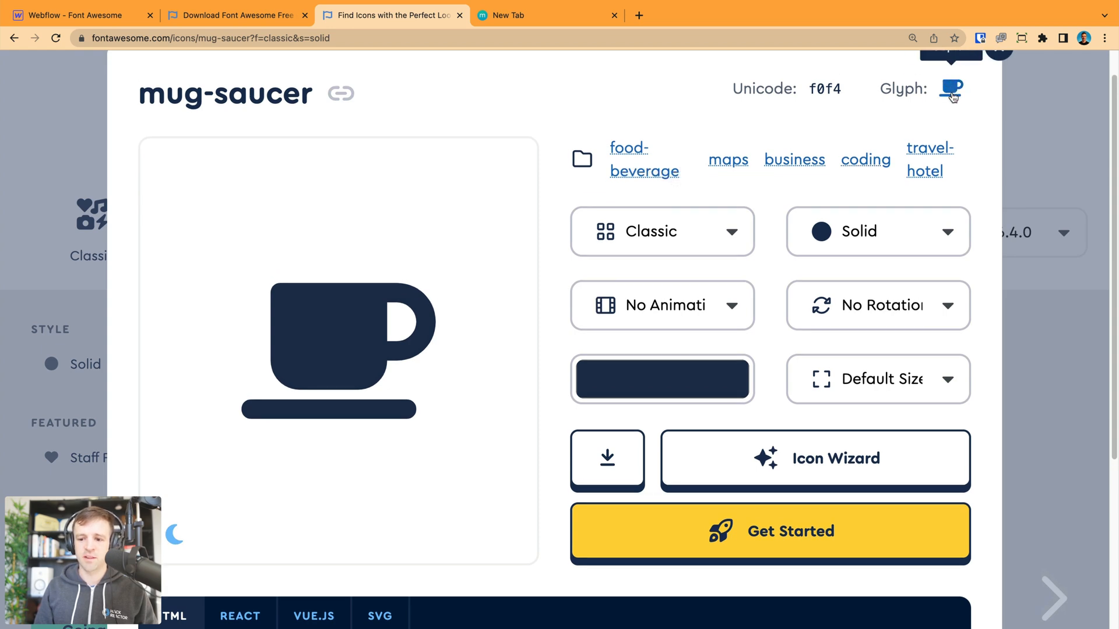
left_click(951, 91)
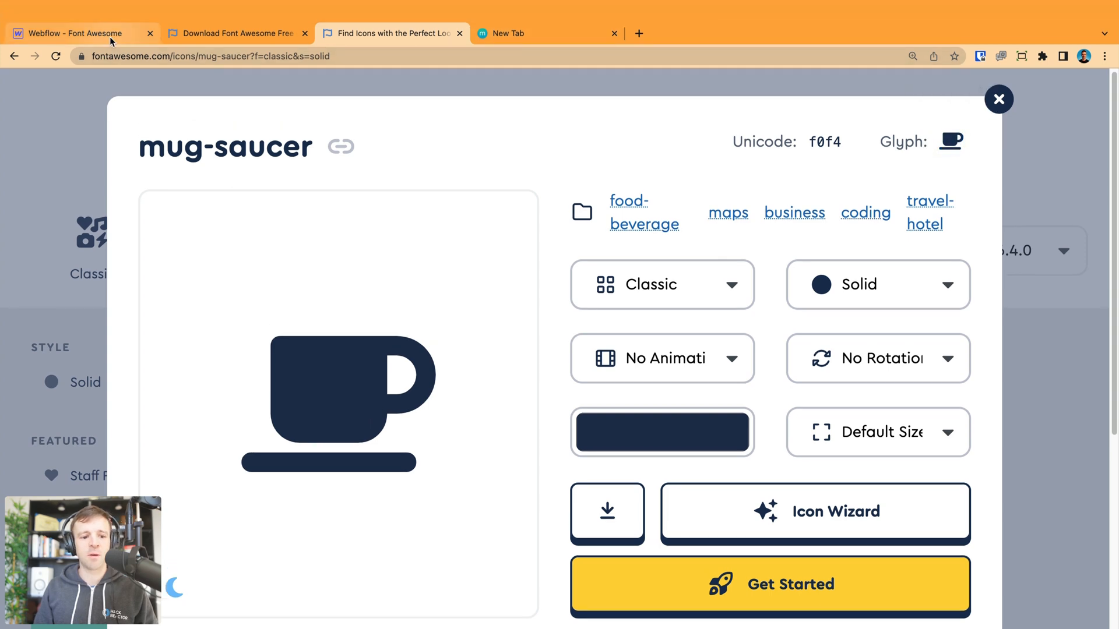
Copy the mug-saucer glyph again and return to the Webflow tab.
left_click(78, 32)
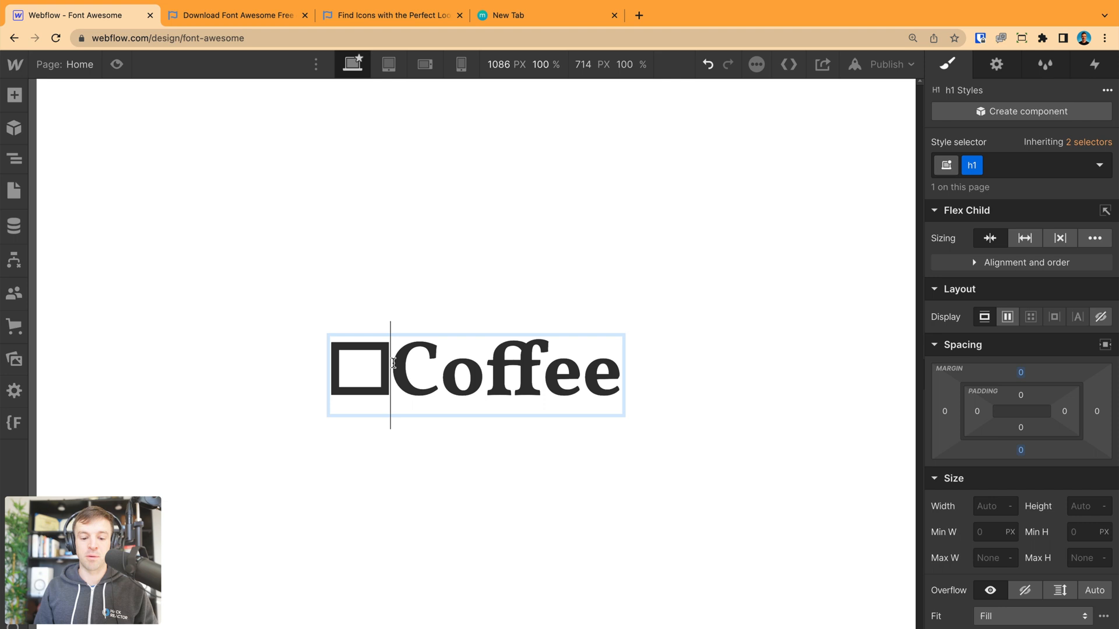
Wrap the glyph in an fa-icon span set in Fa solid 900, then select the heading.
double_click(359, 370)
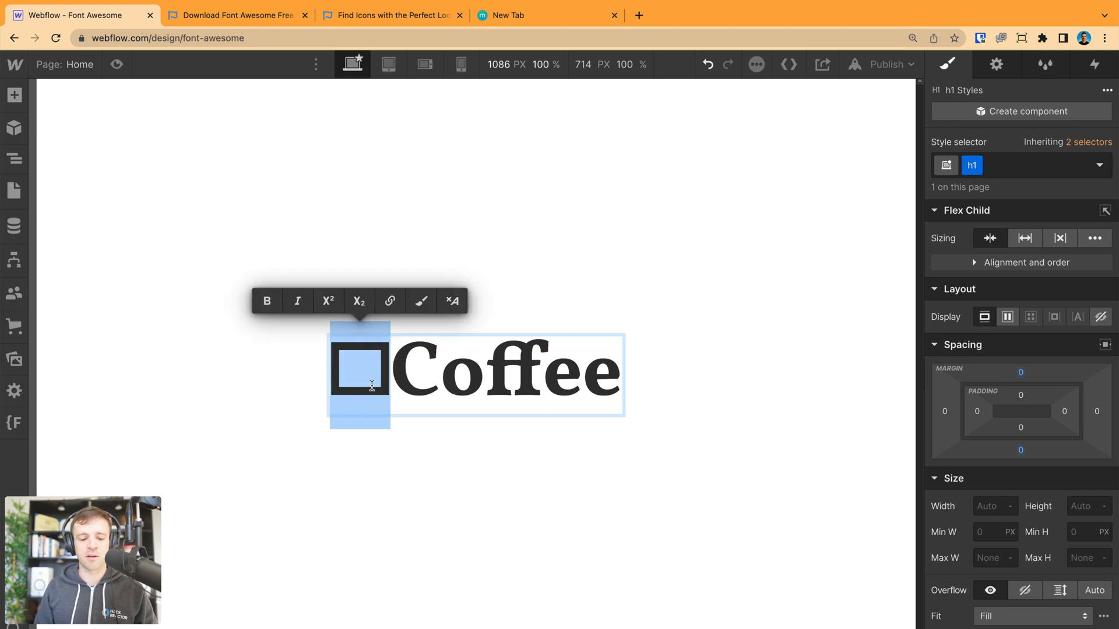
mouse_move(421, 301)
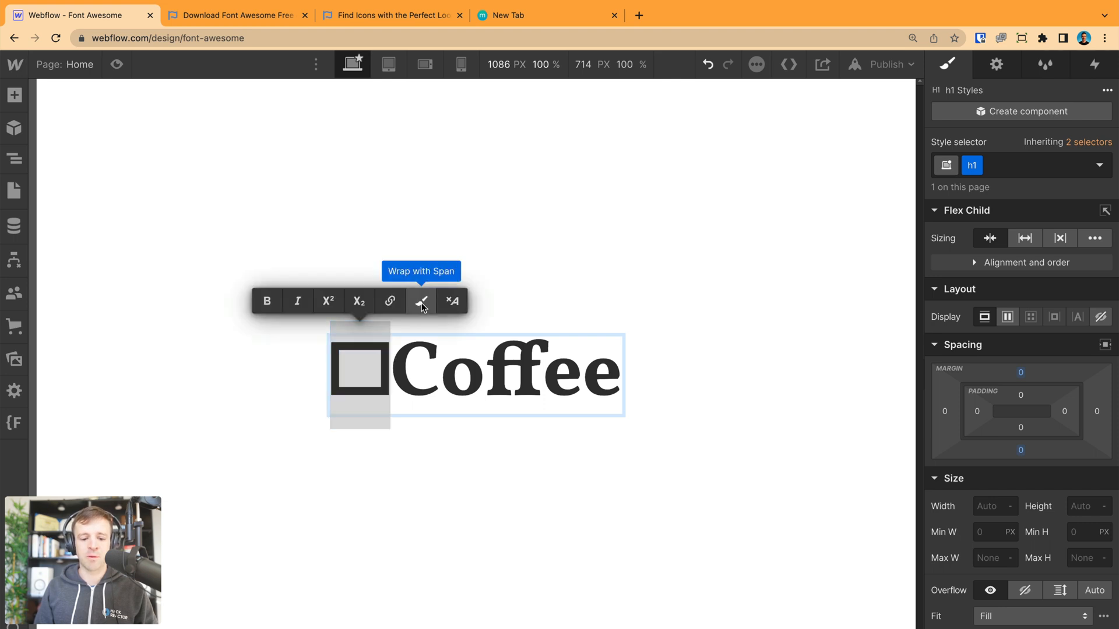
left_click(421, 301)
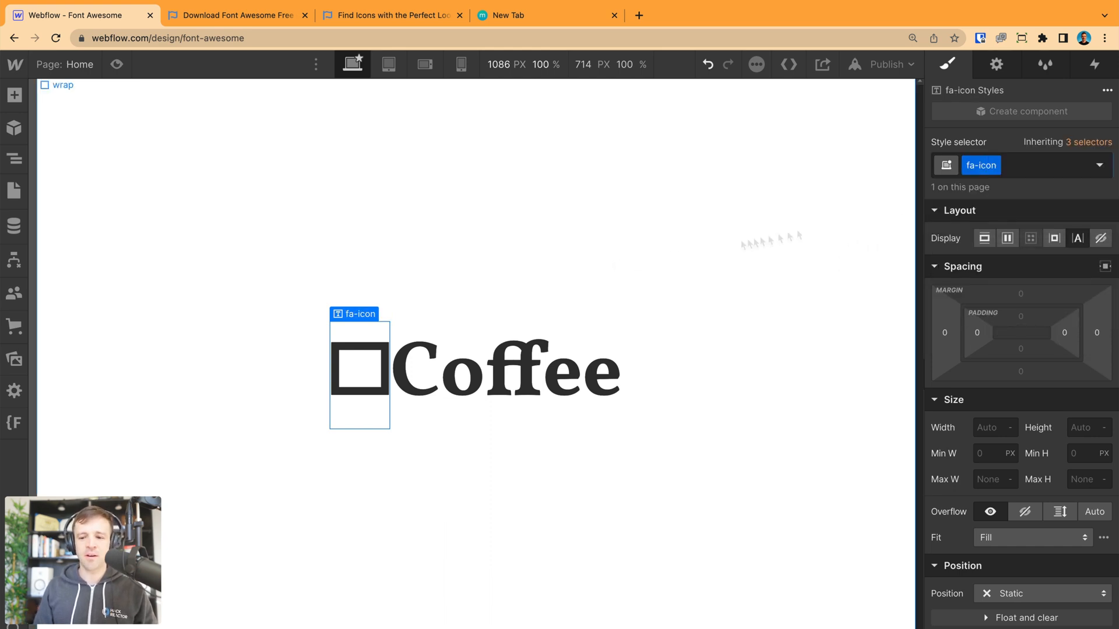
left_click(948, 442)
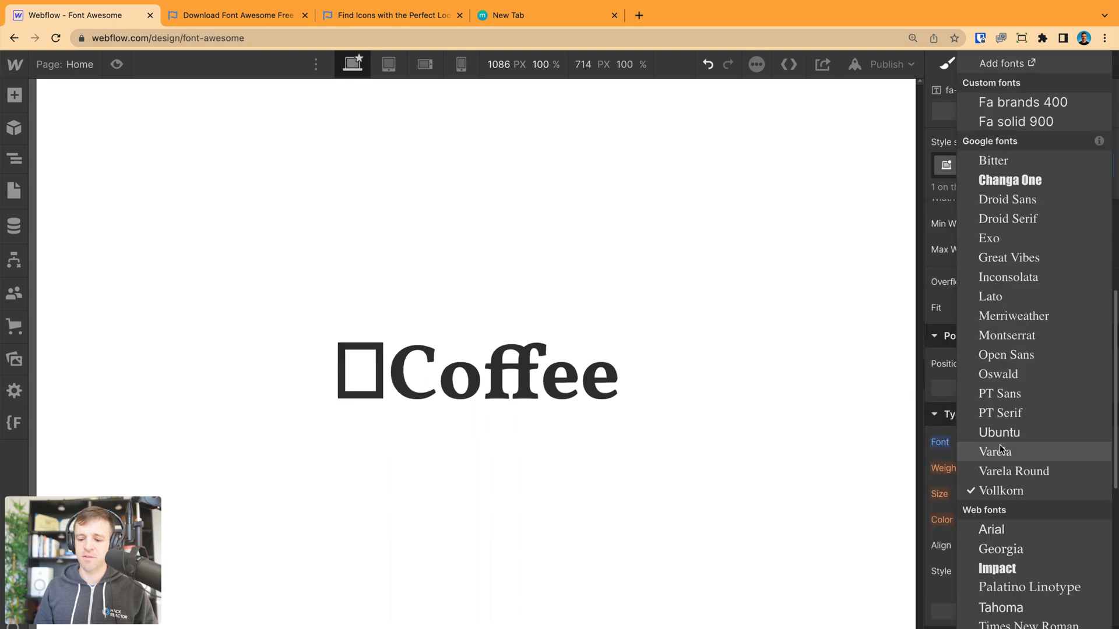
left_click(1014, 122)
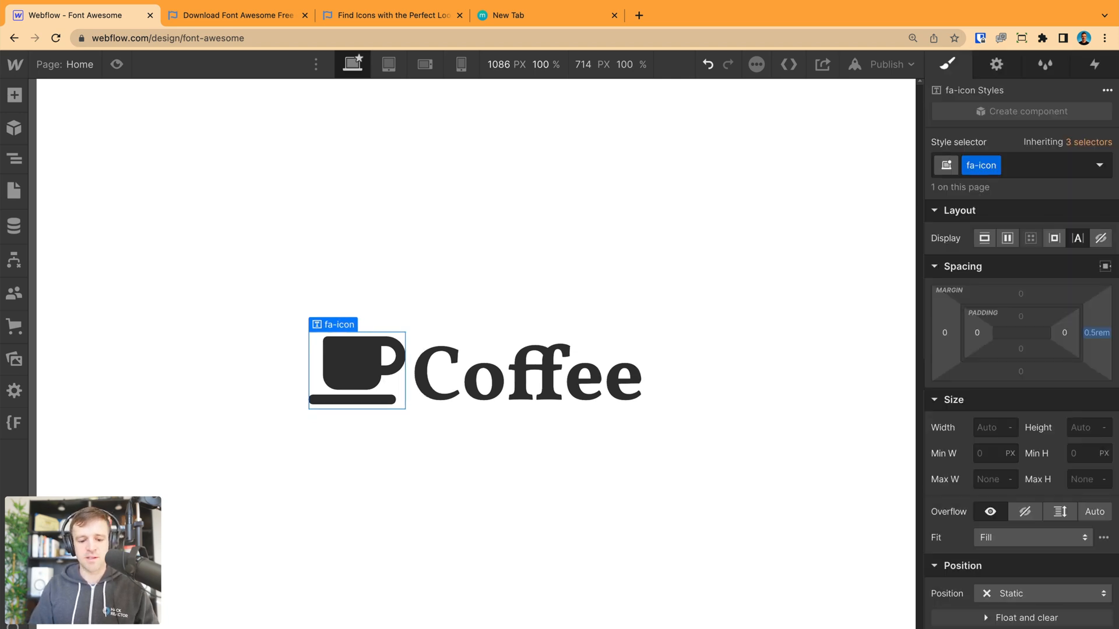
left_click(521, 371)
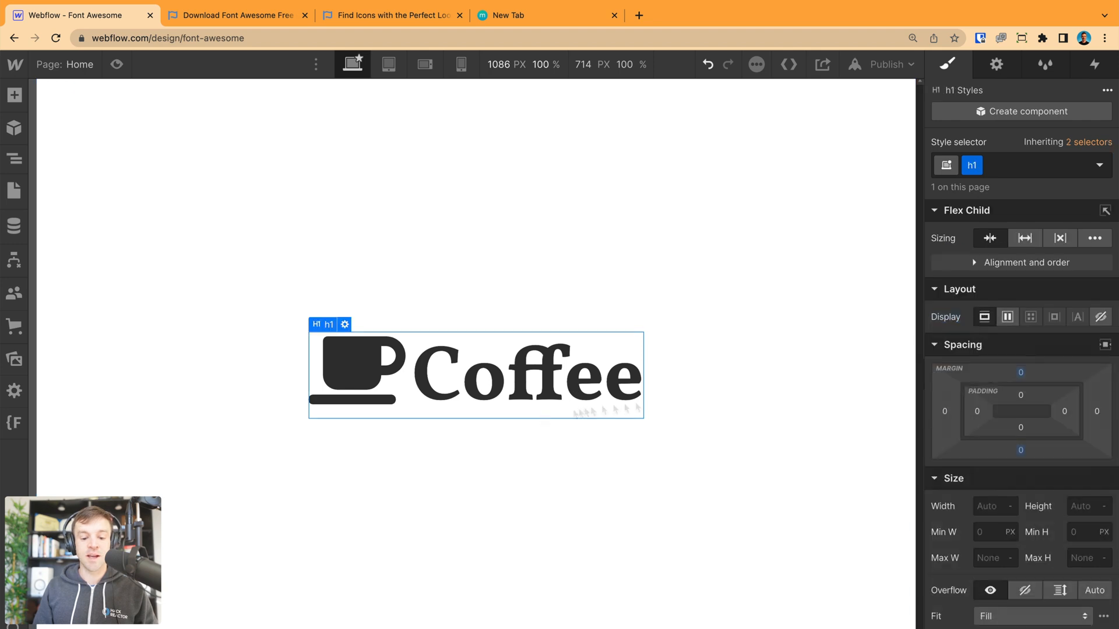
Set the heading's text colour to #4d3d3d and return to the mug-saucer page.
left_click(984, 273)
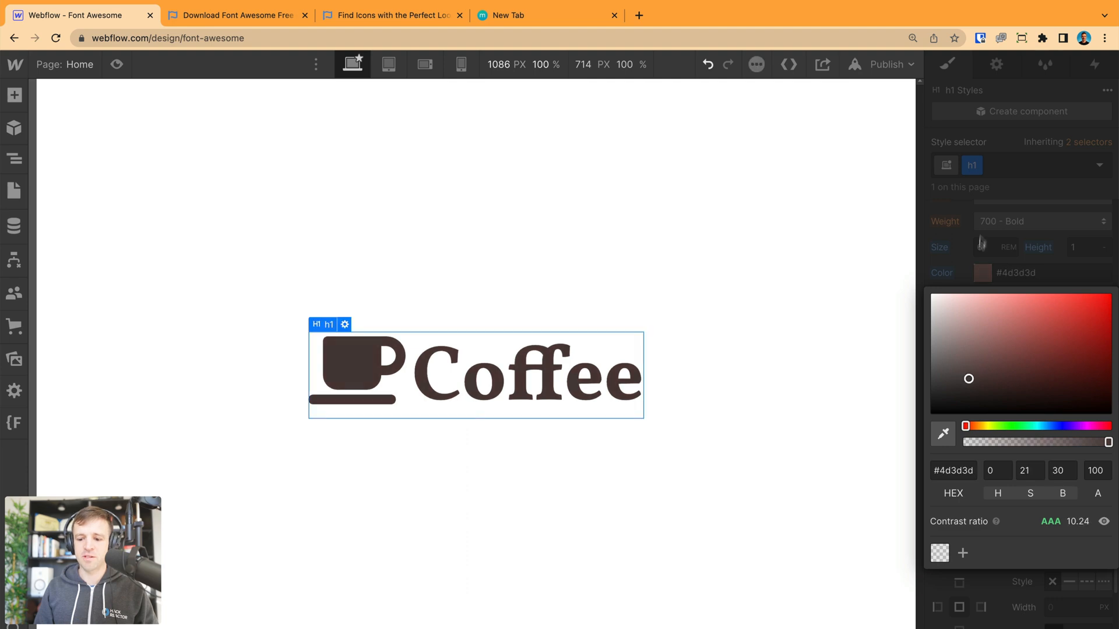
left_click(358, 370)
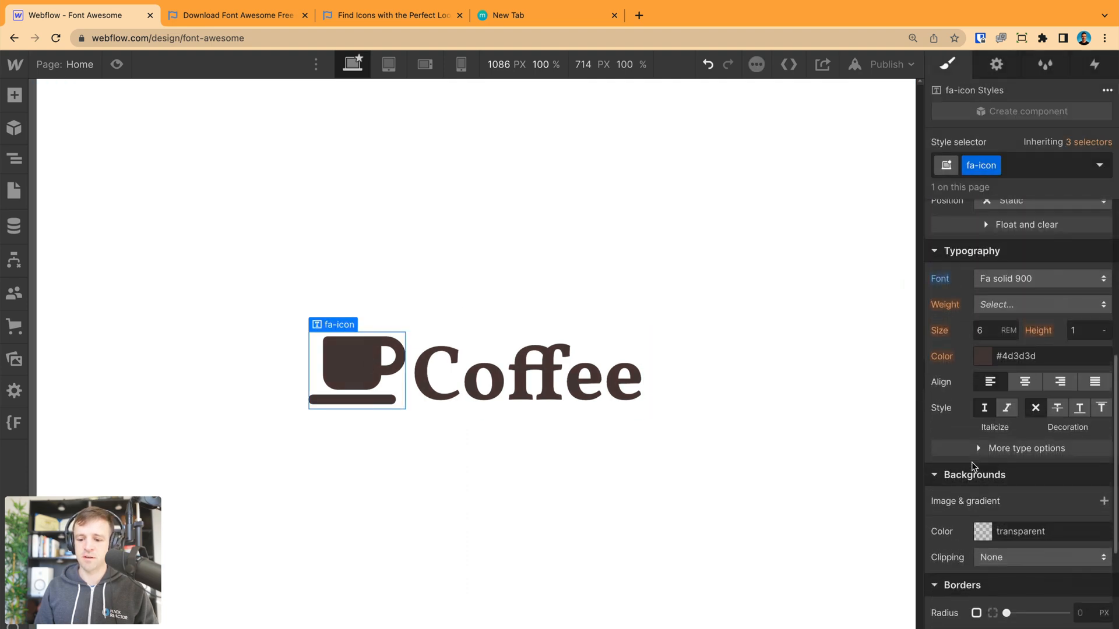
left_click(391, 15)
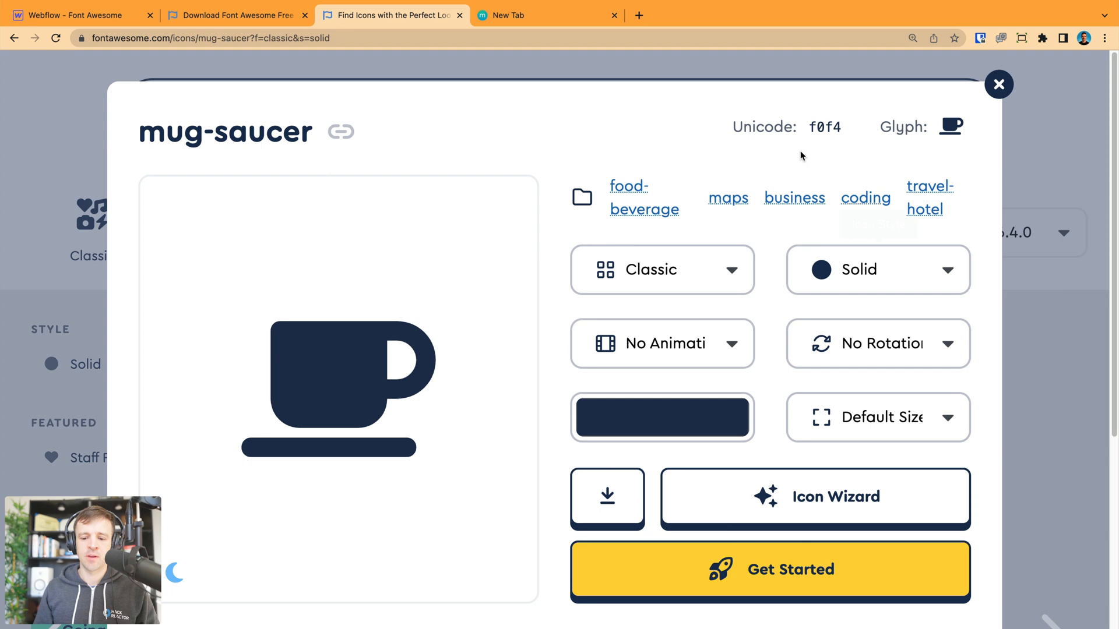
Copy the mug-saucer icon's SVG code and return to the Webflow design.
scroll("down", 3)
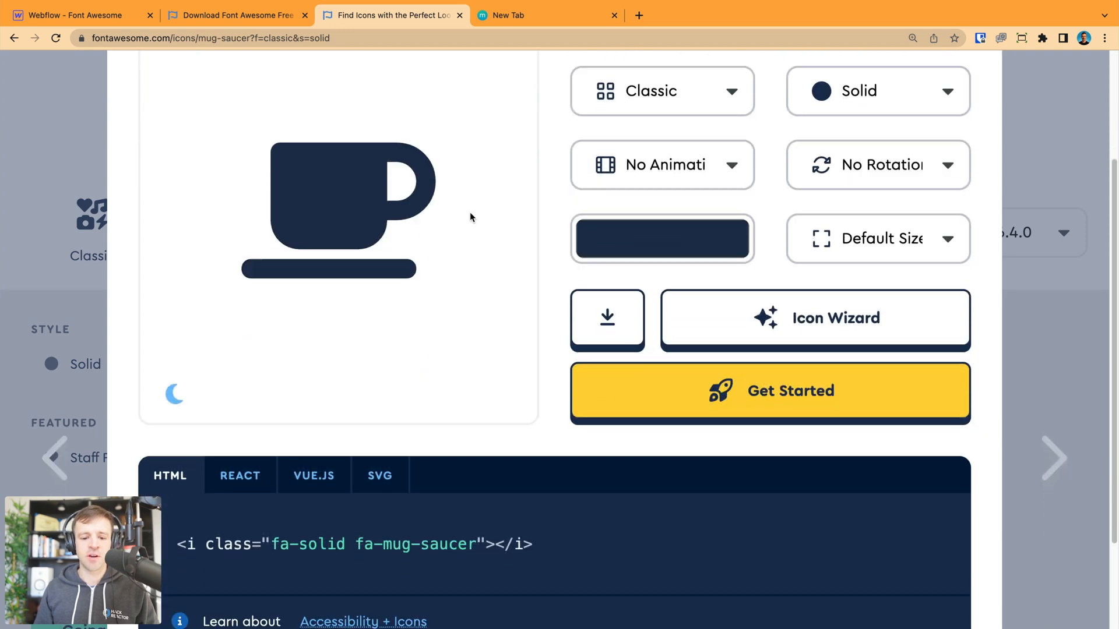
left_click(379, 475)
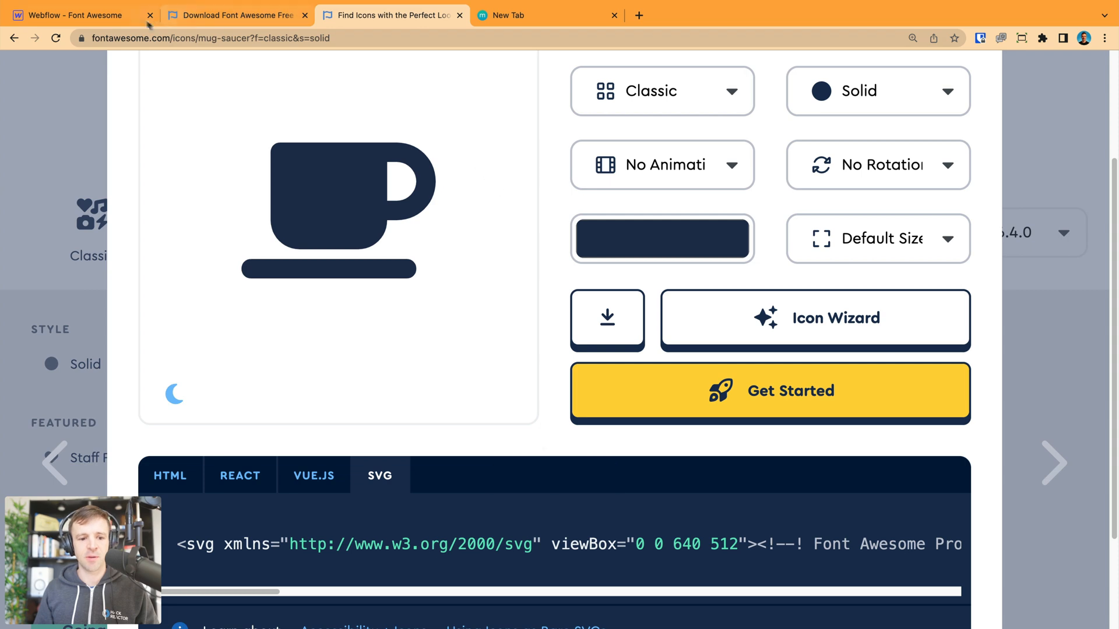
left_click(71, 15)
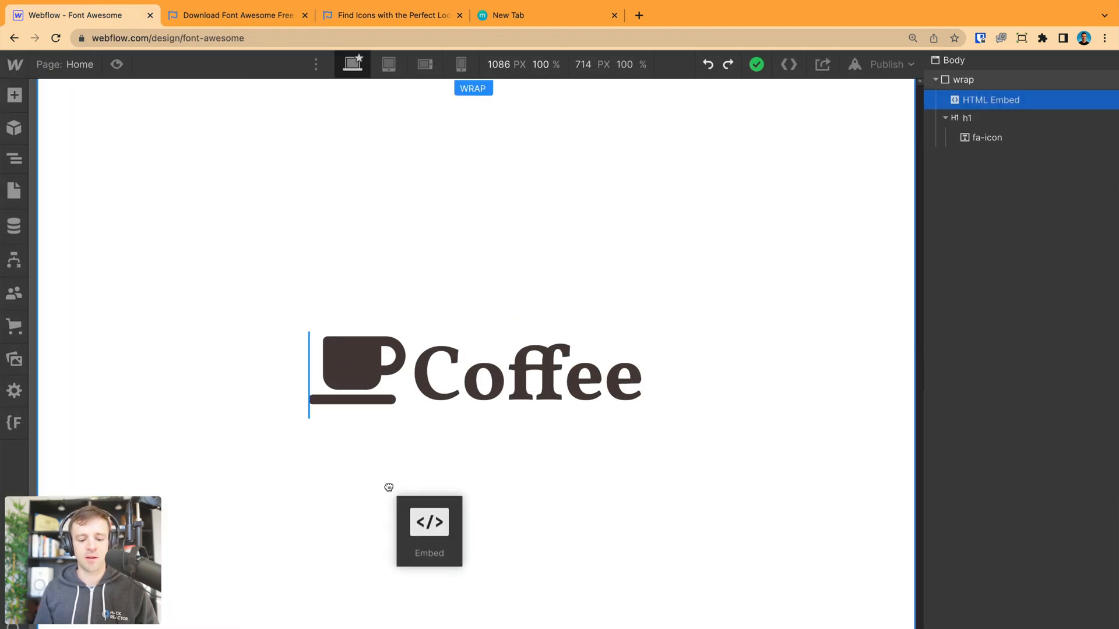
Place the mug SVG embed above the heading in wrap and give it the class embed.
left_click(360, 375)
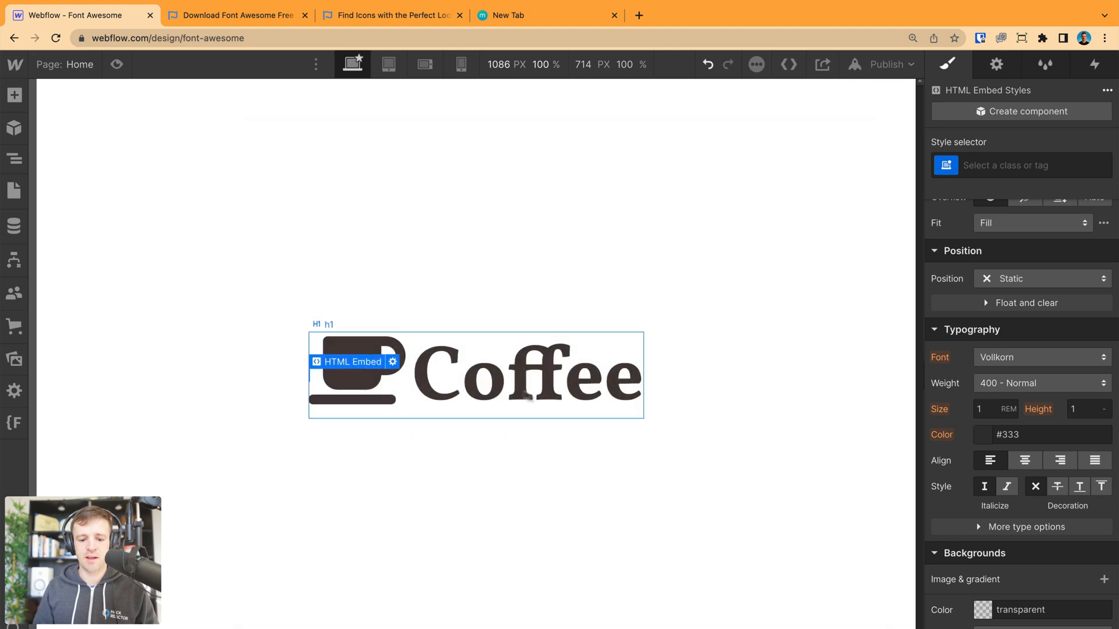
left_click(14, 159)
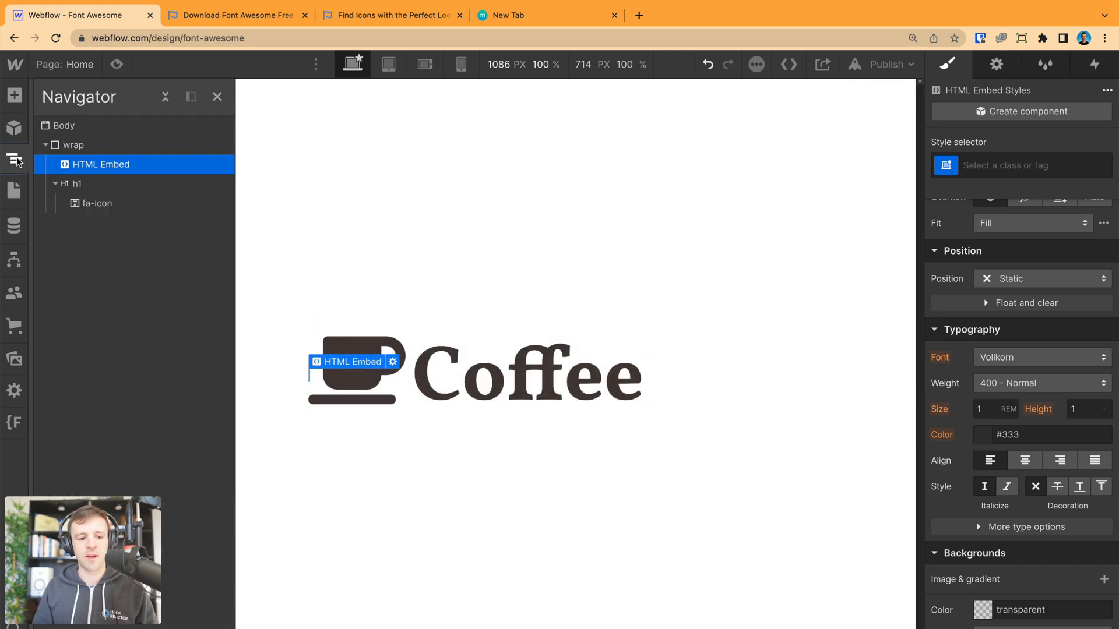
left_click_drag(101, 165, 110, 203)
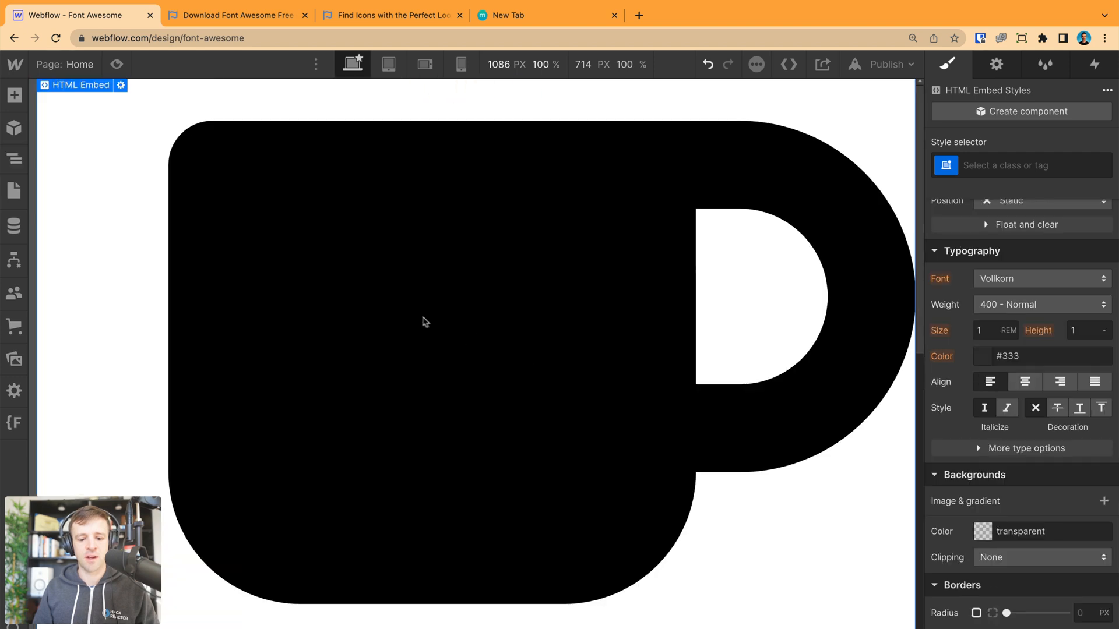
mouse_move(171, 151)
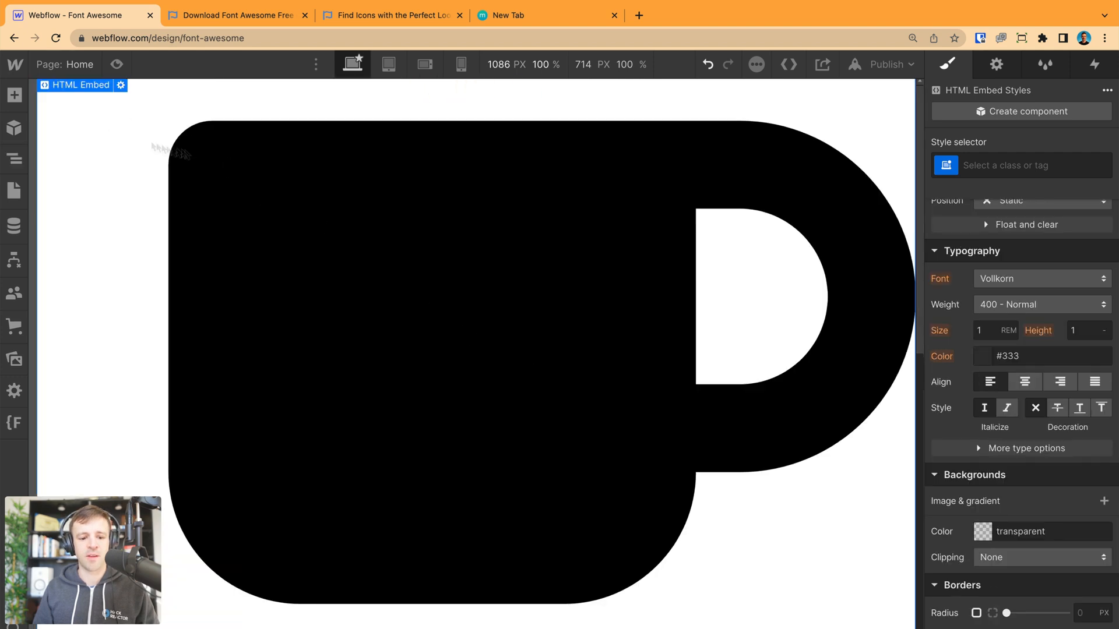
mouse_move(103, 103)
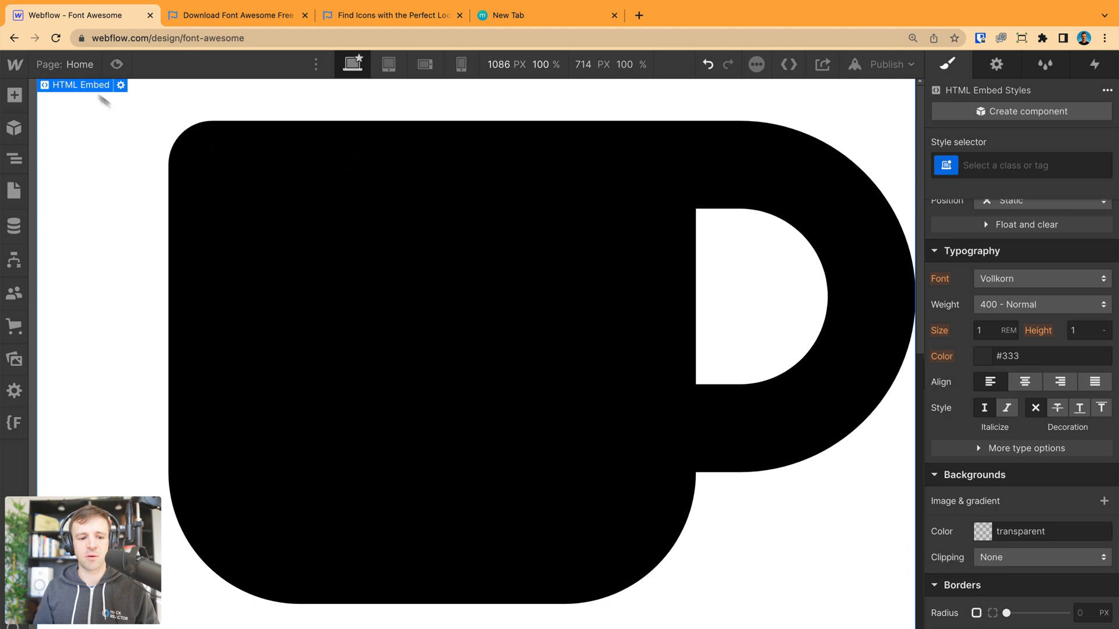
type("embed")
type("2")
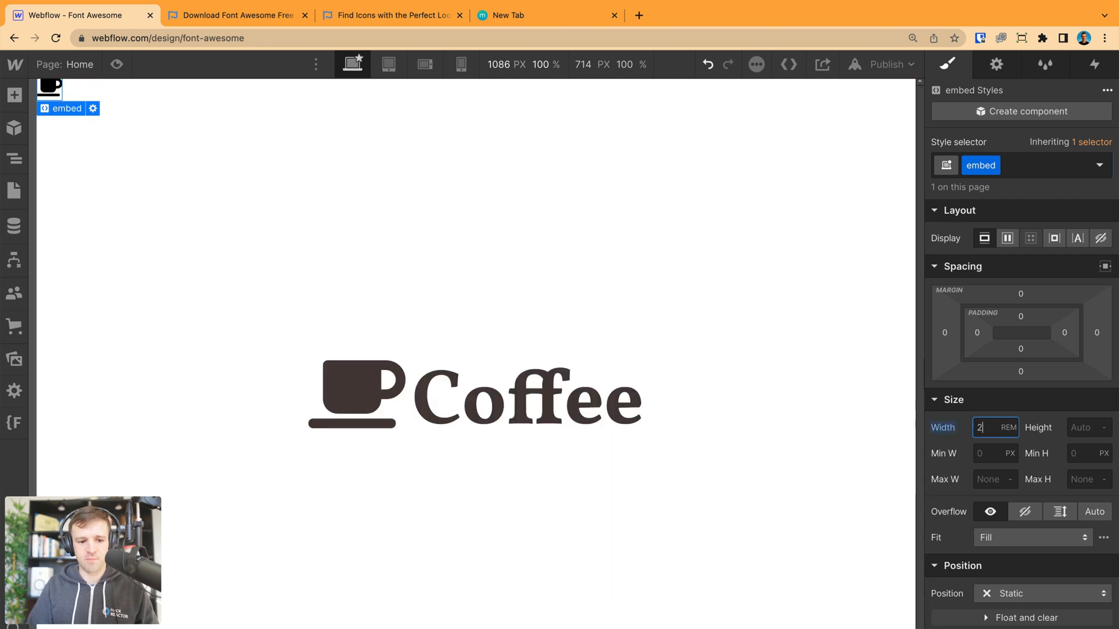
mouse_move(70, 105)
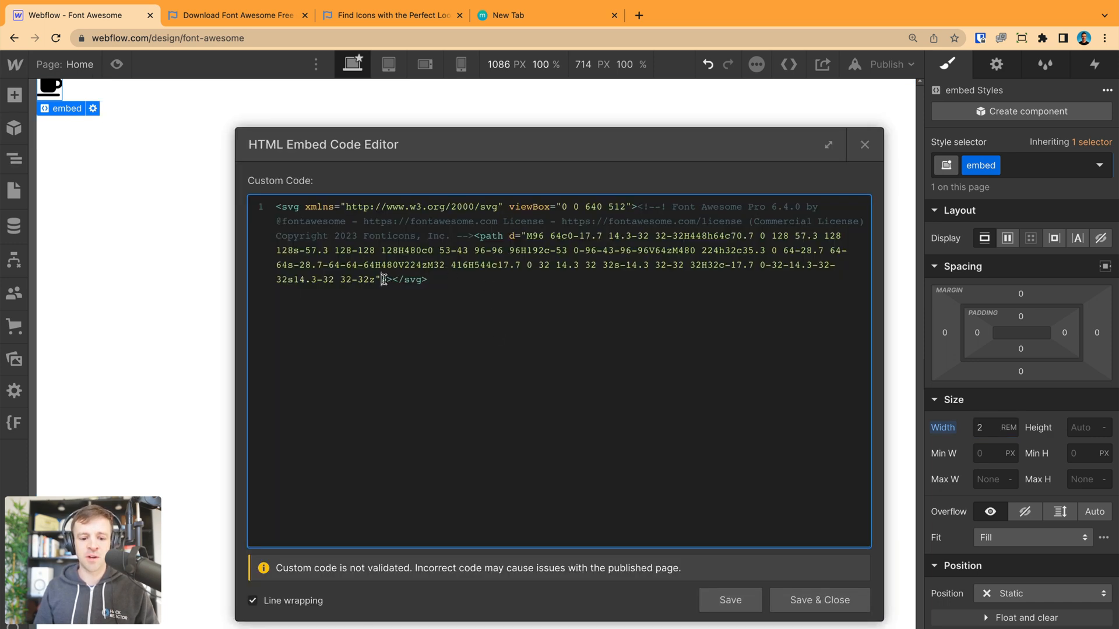
Add fill="currentColor" to the SVG path and colour the wrap red (#fc0000).
type("fill=\"curre")
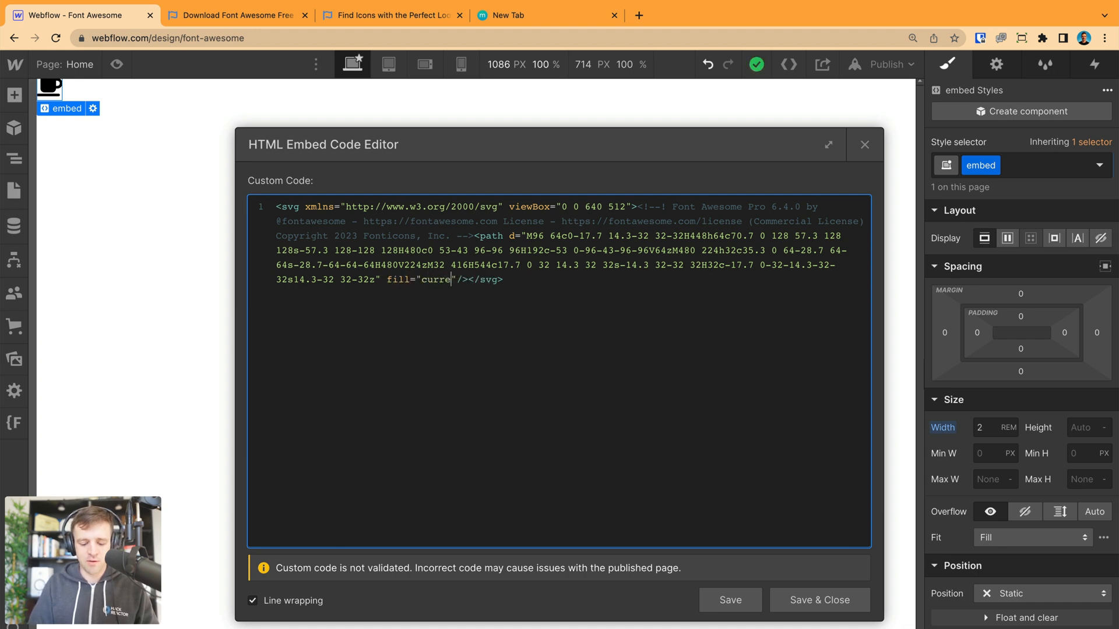
left_click(819, 599)
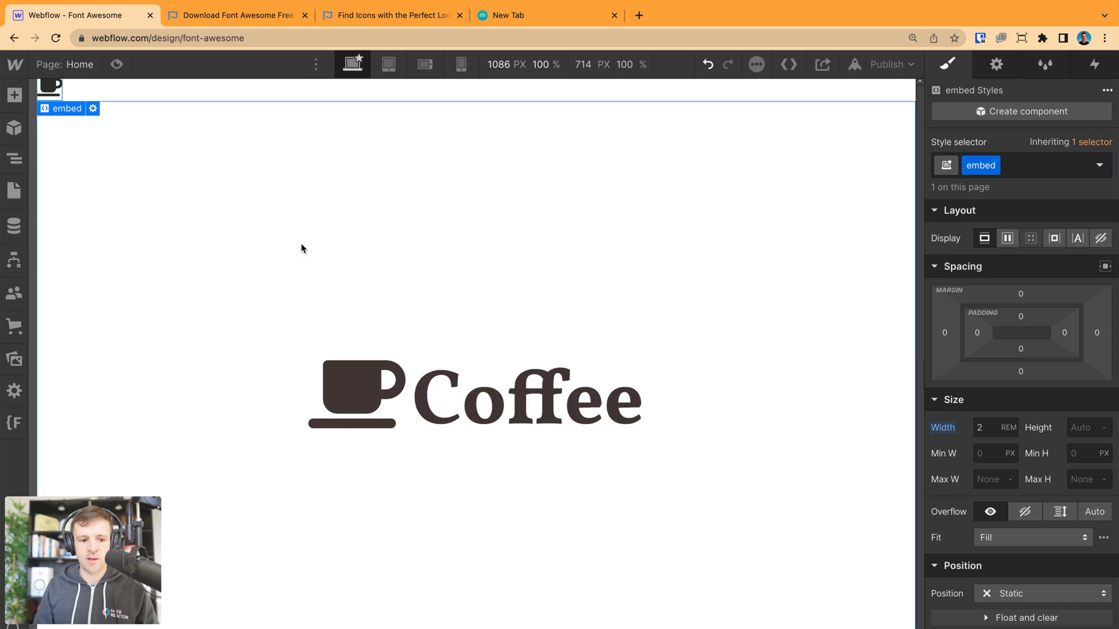
scroll("down", 3)
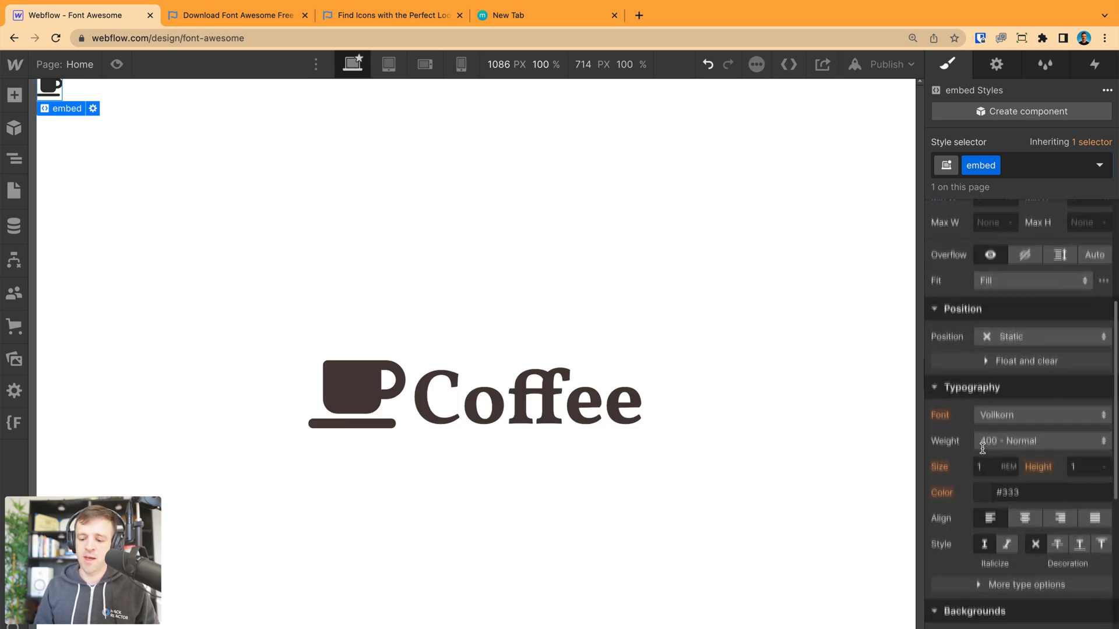
left_click(1007, 492)
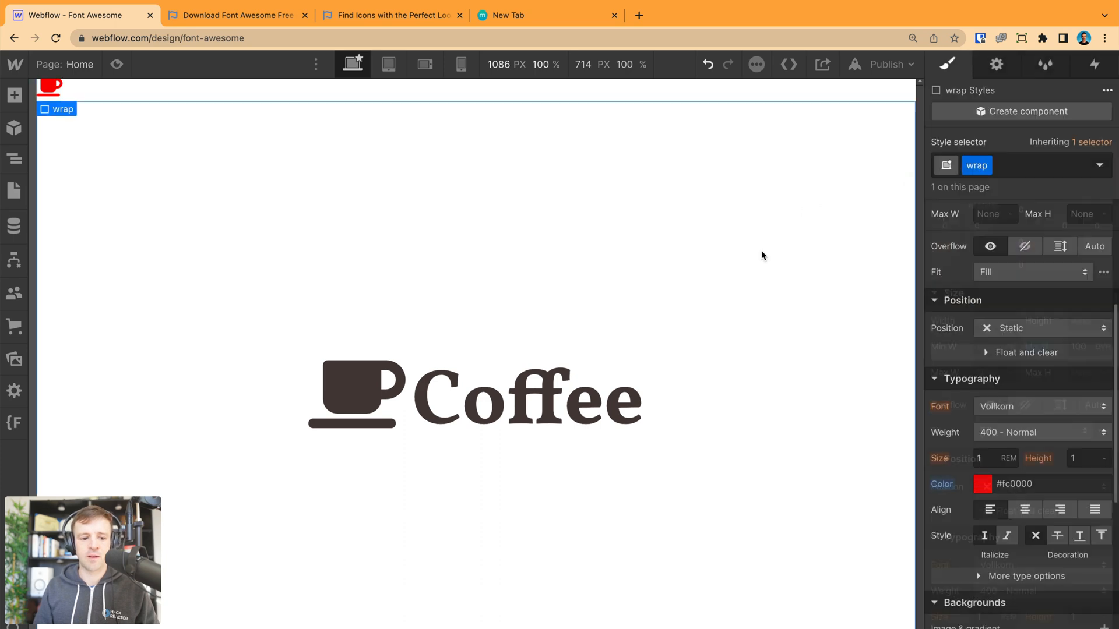
left_click(390, 16)
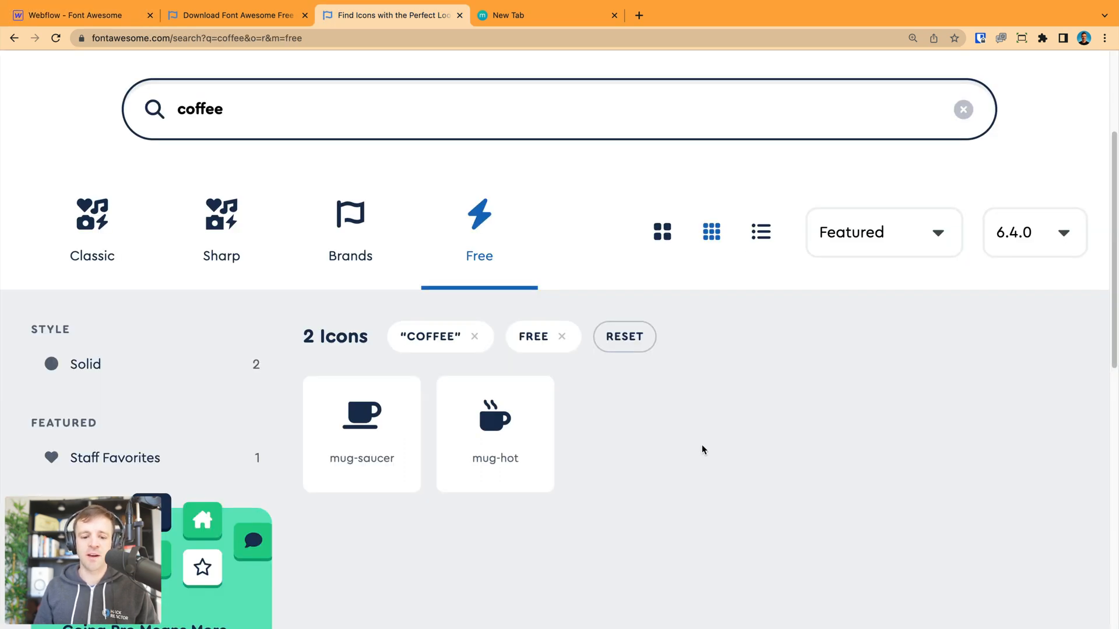
Filter to the Brands category and clear the coffee term to browse all 467 free brand icons.
left_click(351, 221)
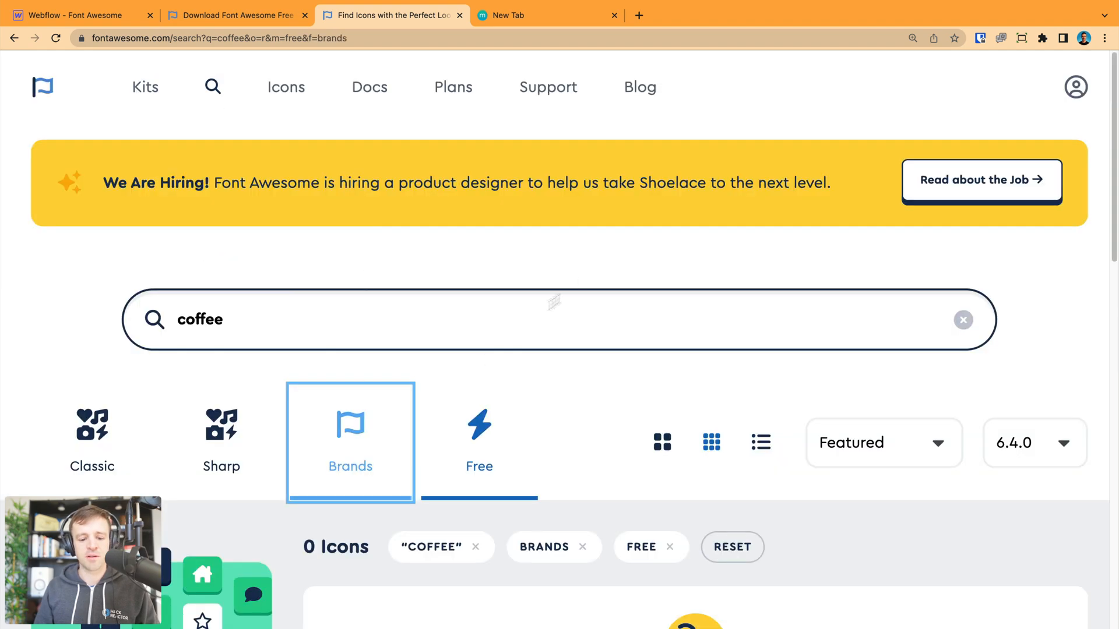
scroll("down", 3)
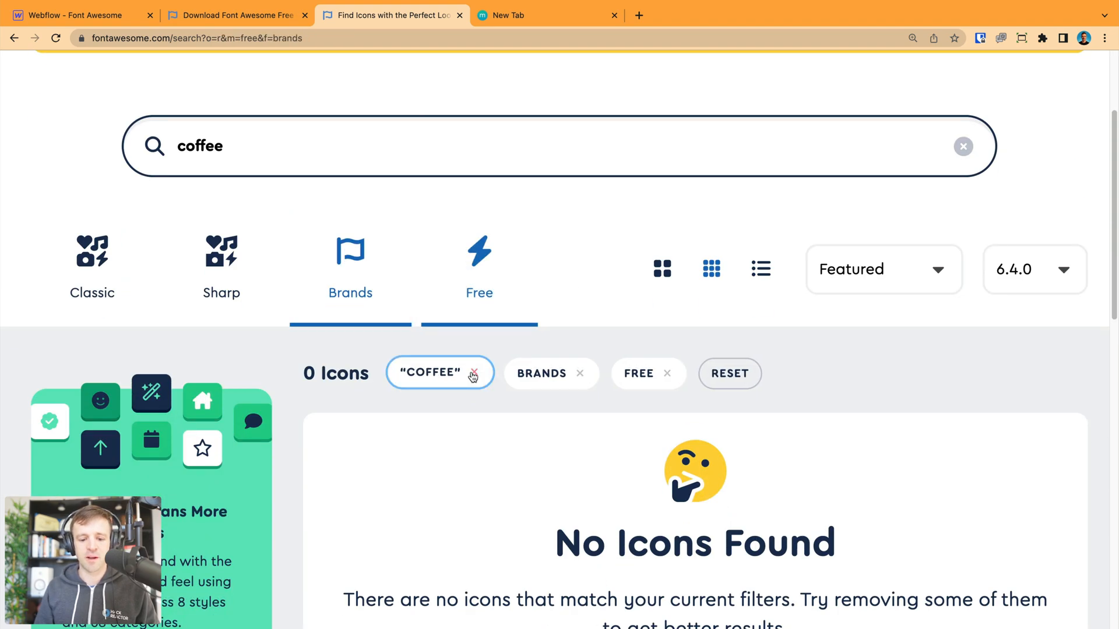
left_click(472, 373)
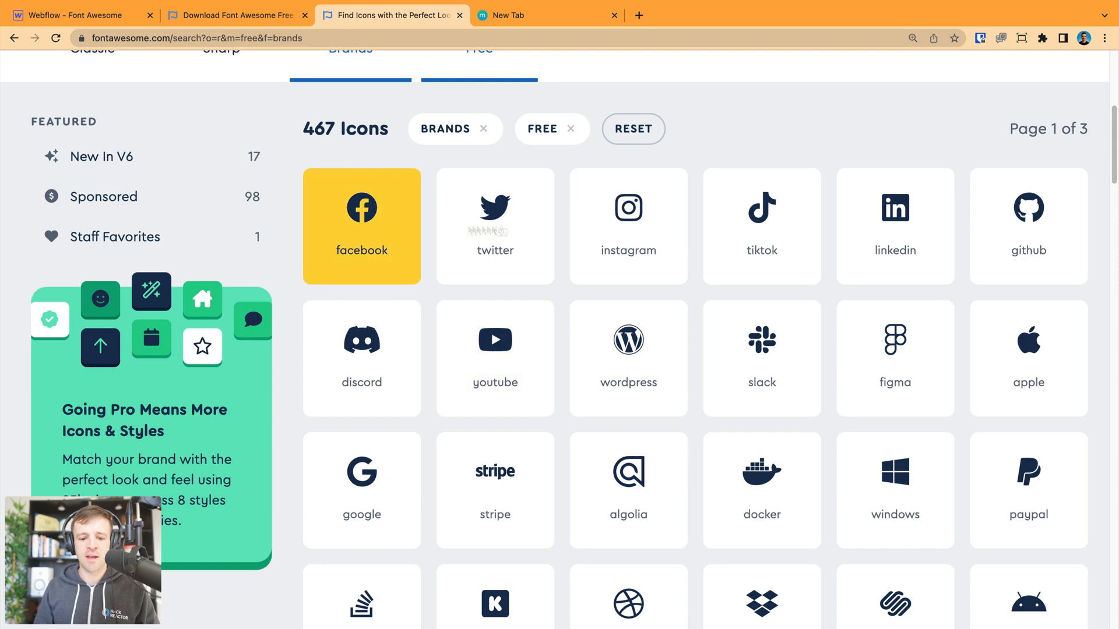
left_click(361, 358)
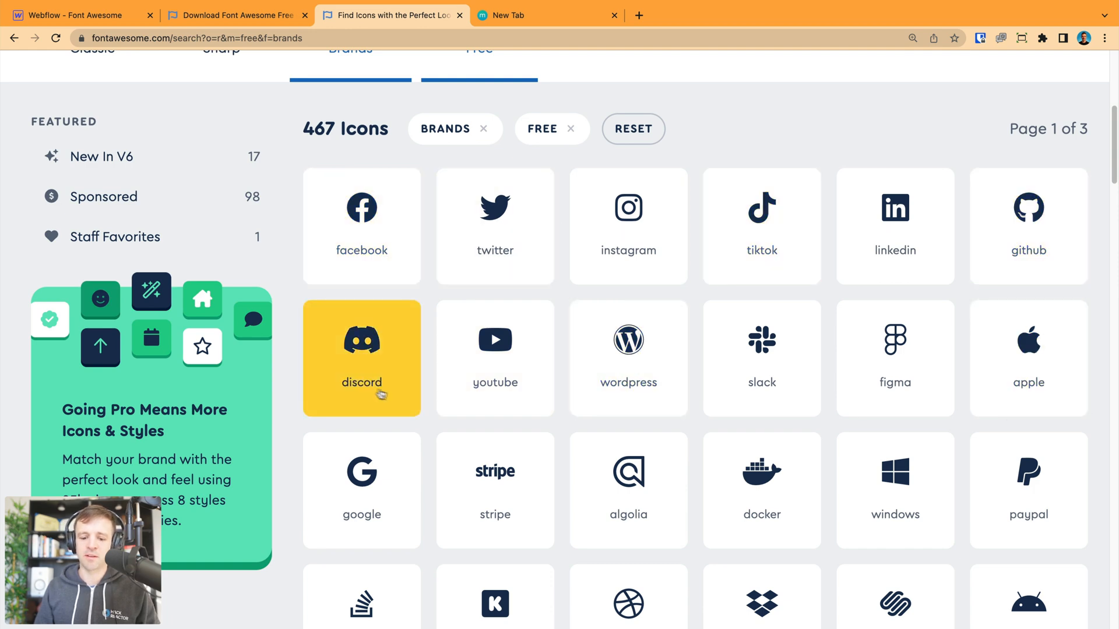
scroll("down", 3)
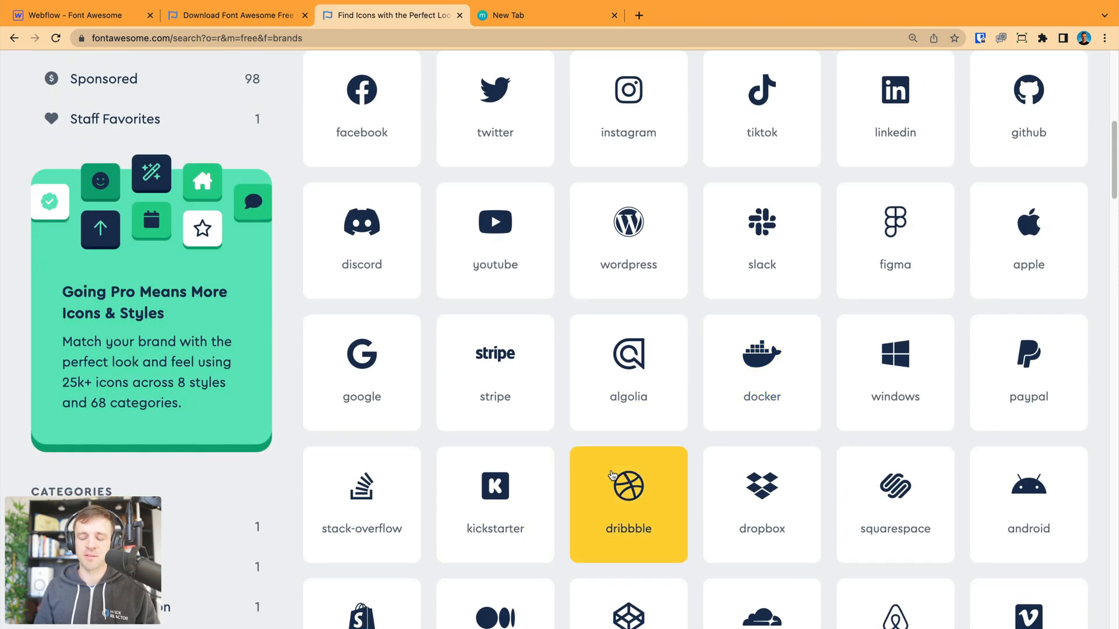